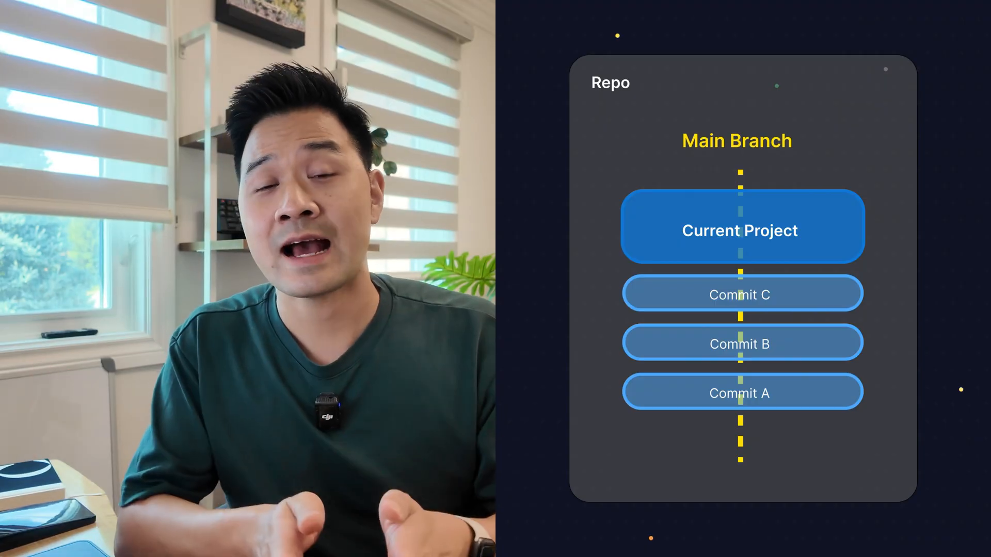
- Show the Test-Repo commit history with the Initial project commit's files and diff
{"action": "key", "text": "right"}
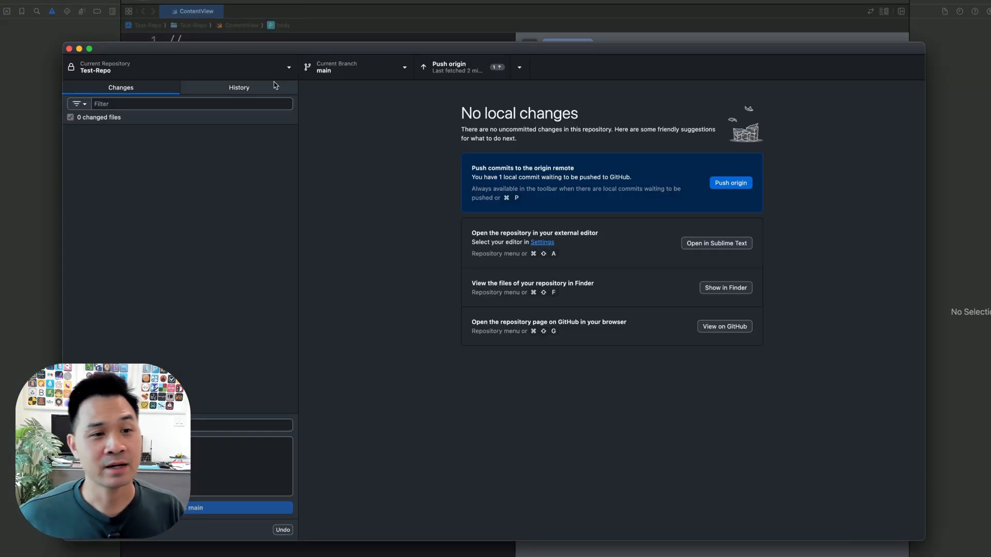
{"action": "left_click", "coordinate": [238, 87]}
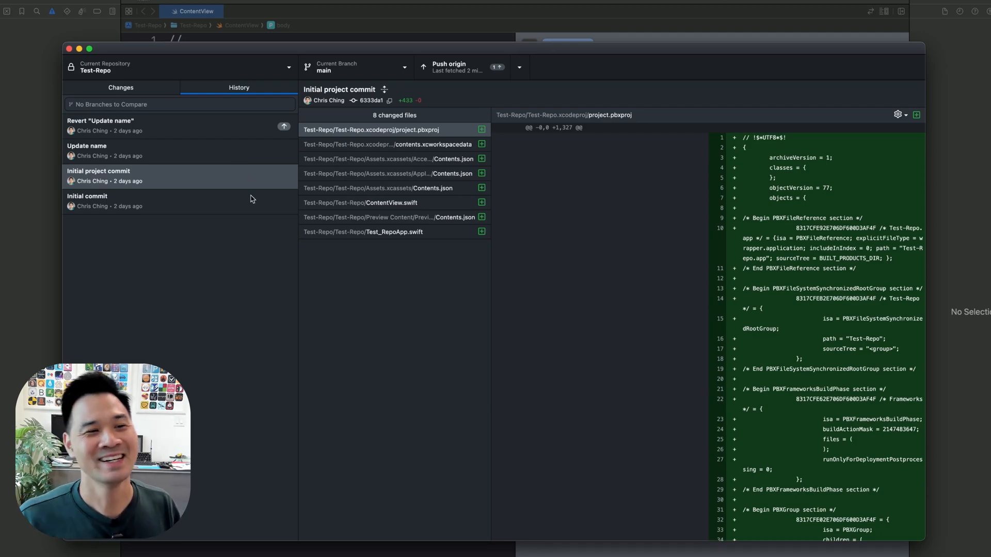
{"action": "mouse_move", "coordinate": [152, 98]}
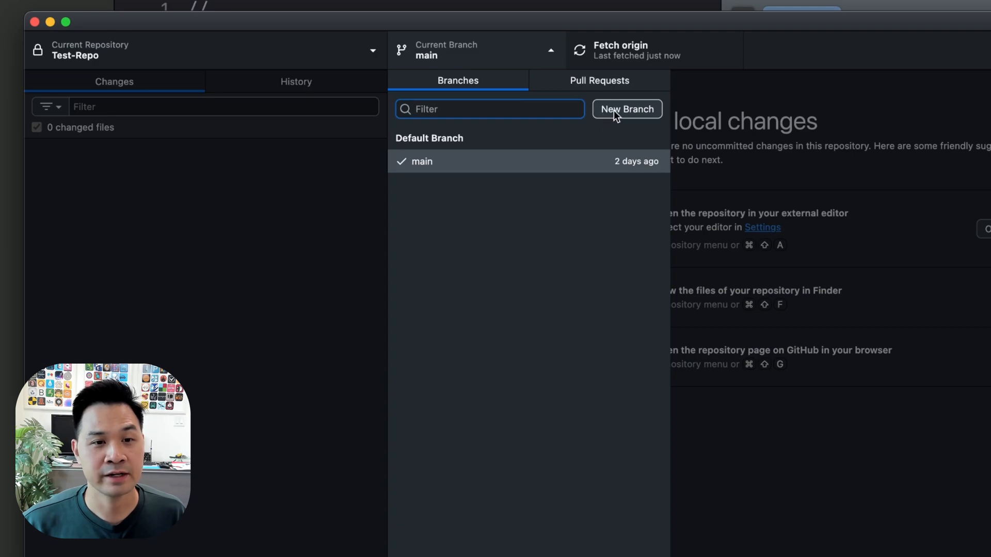
{"action": "mouse_move", "coordinate": [244, 232]}
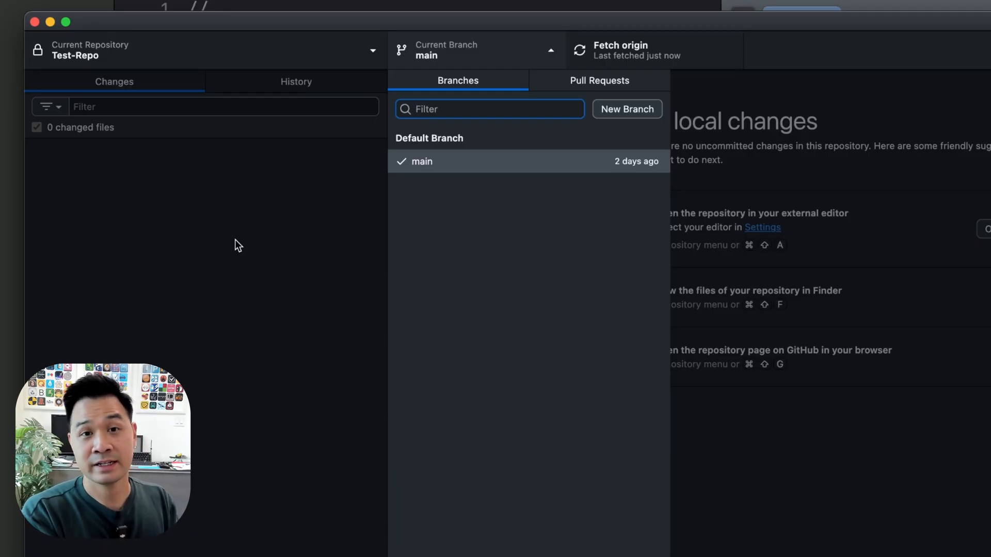
{"action": "left_click", "coordinate": [475, 49]}
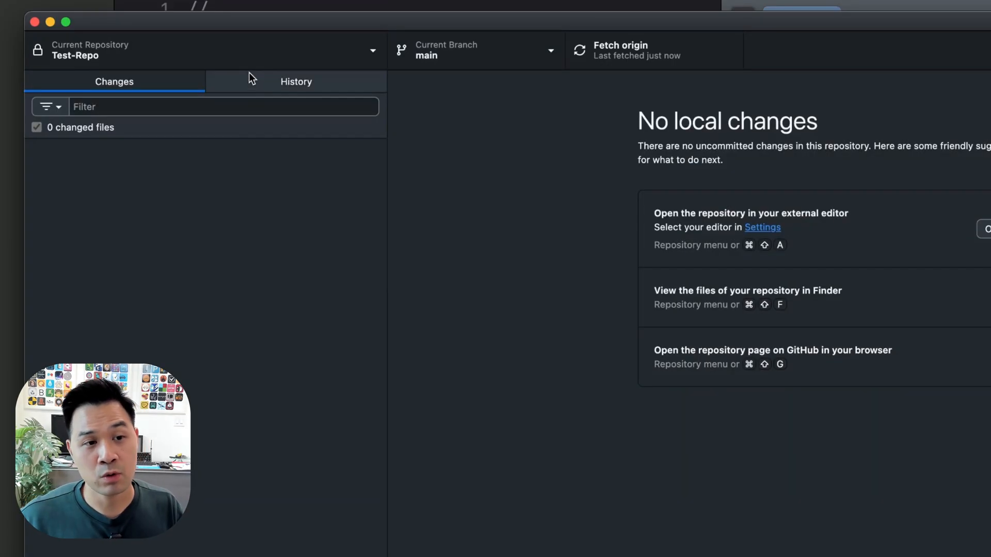
{"action": "left_click", "coordinate": [296, 81]}
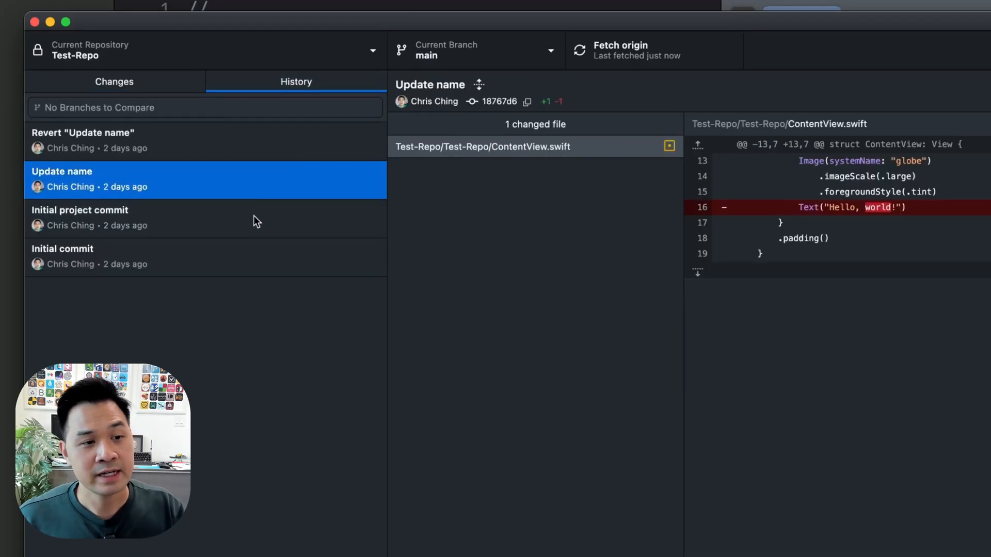
{"action": "left_click", "coordinate": [80, 218]}
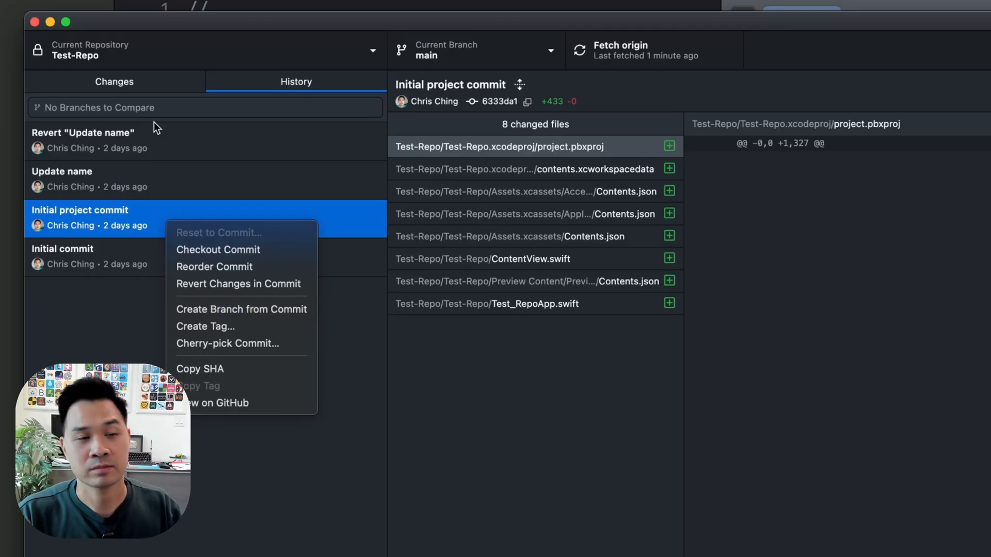
{"action": "left_click", "coordinate": [474, 50]}
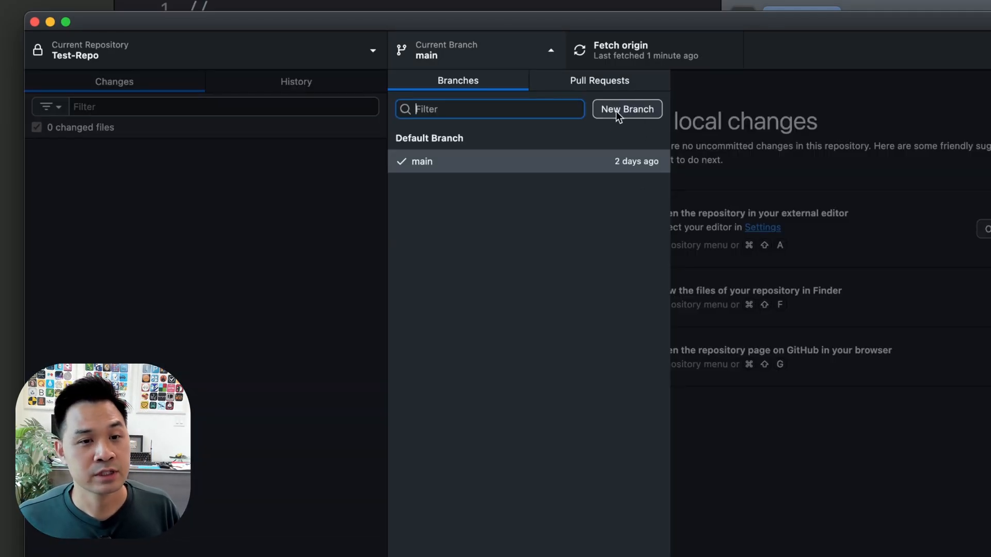
- Create a new branch named feature-a based on main
{"action": "left_click", "coordinate": [627, 108]}
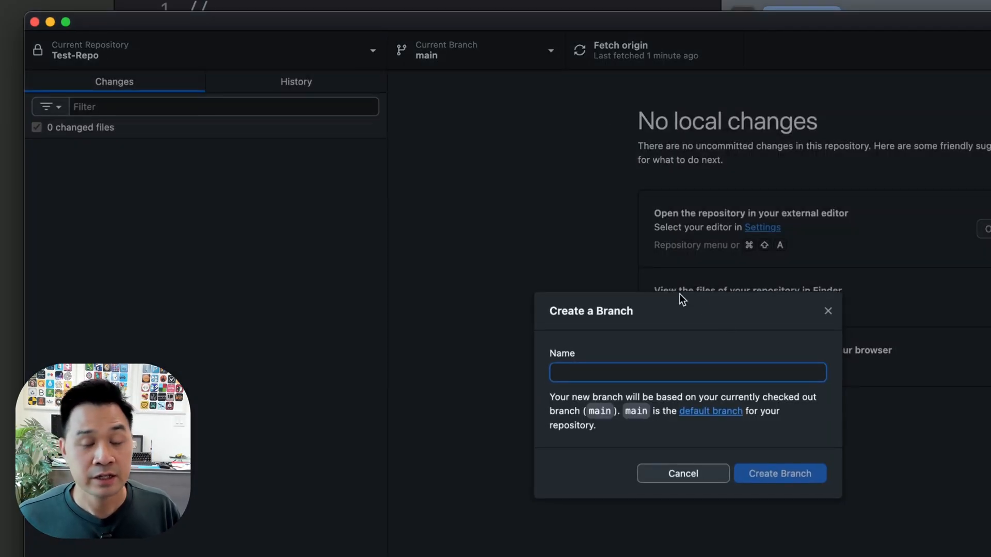
{"action": "type", "text": "f"}
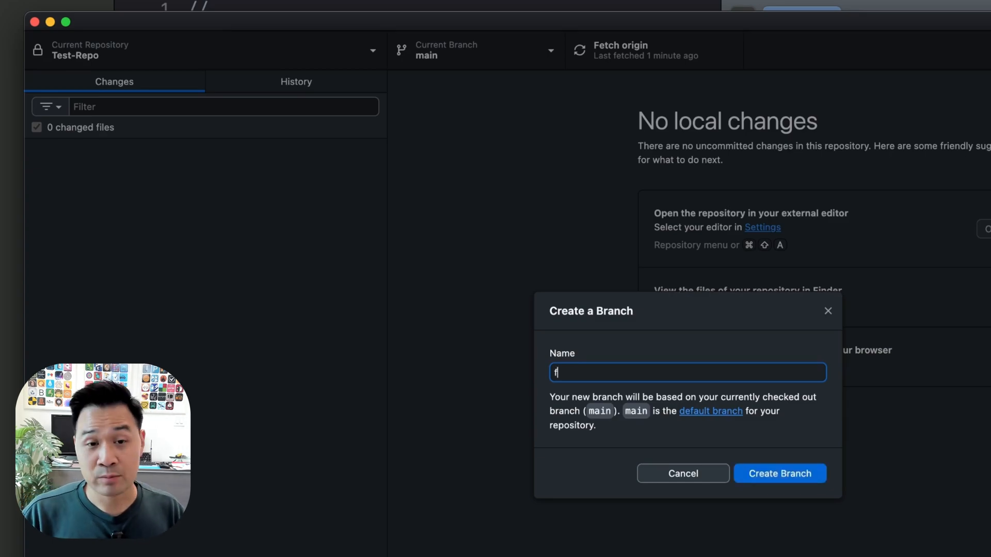
{"action": "type", "text": "eature-a"}
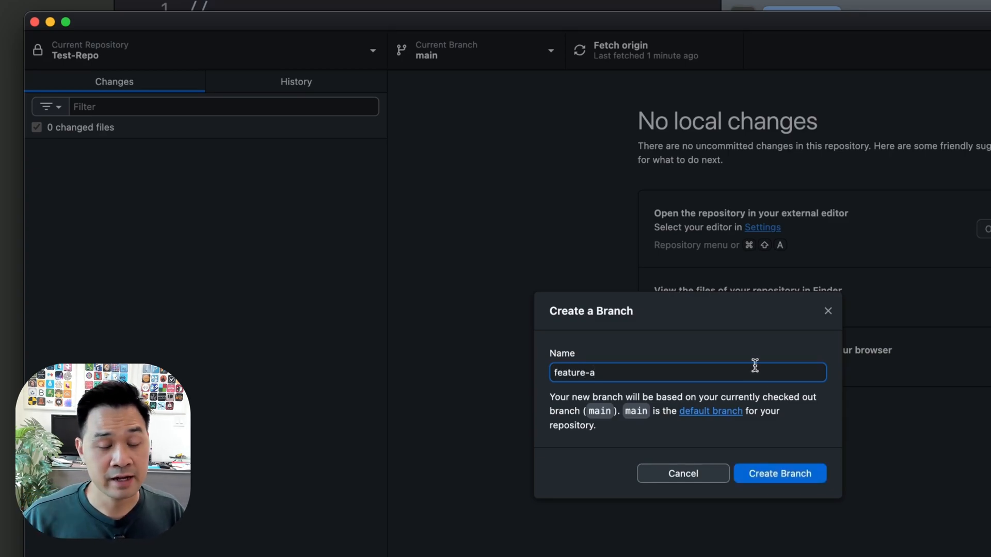
{"action": "mouse_move", "coordinate": [582, 427]}
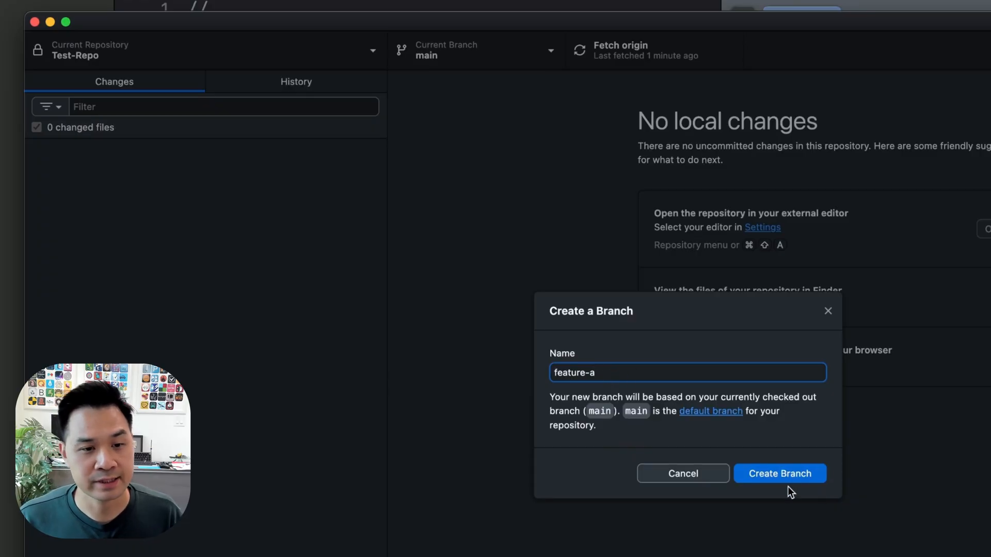
{"action": "left_click", "coordinate": [779, 474]}
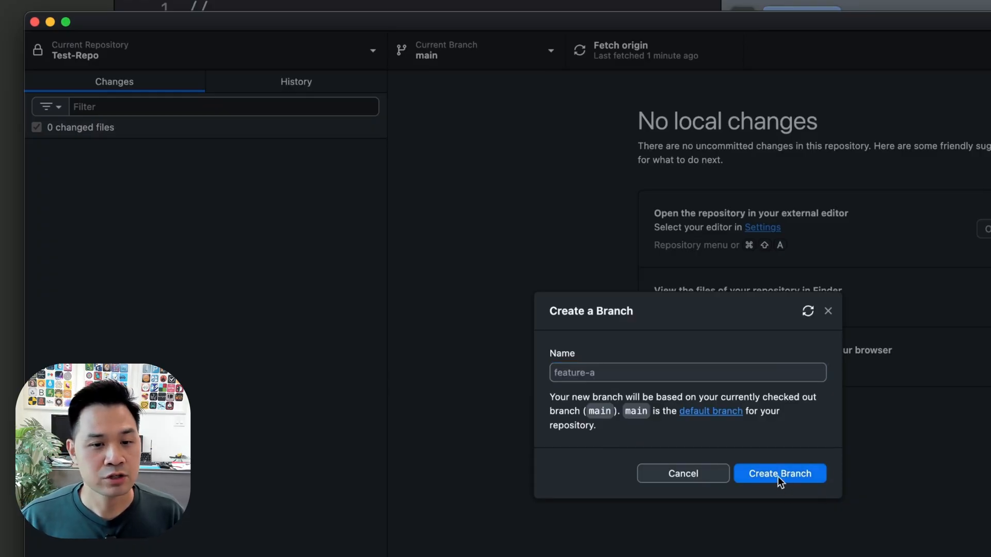
{"action": "left_click", "coordinate": [779, 474]}
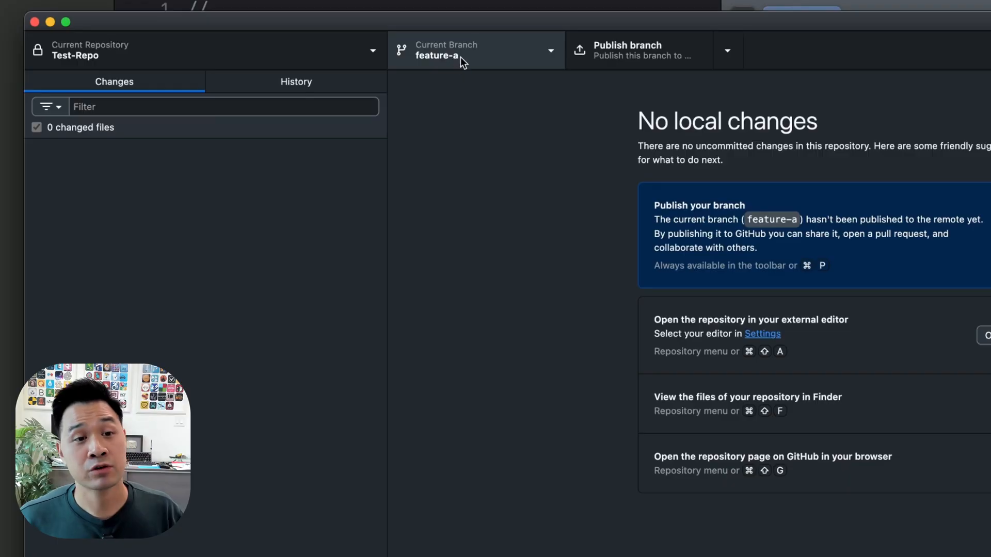
{"action": "mouse_move", "coordinate": [550, 29]}
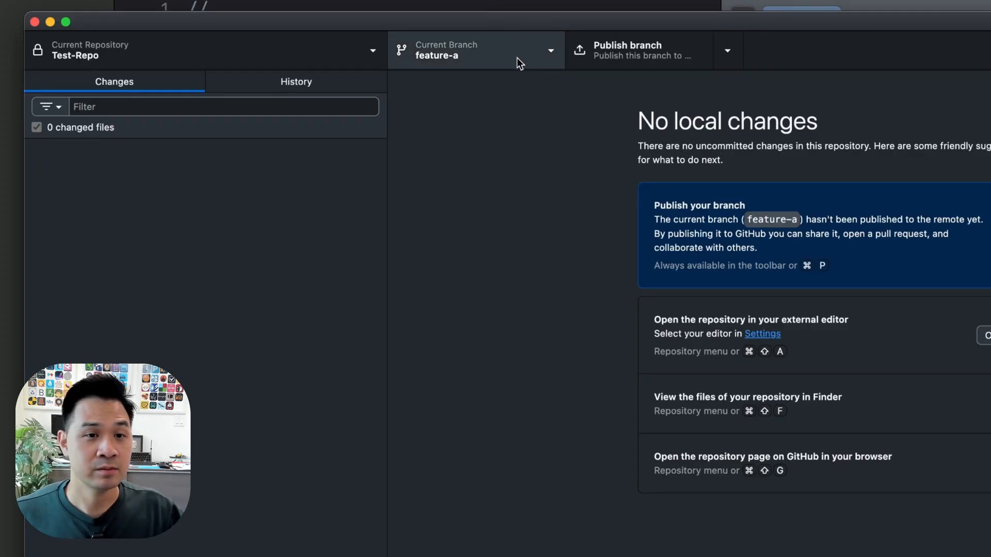
- Switch the current branch to main and then to feature-a
{"action": "left_click", "coordinate": [473, 50]}
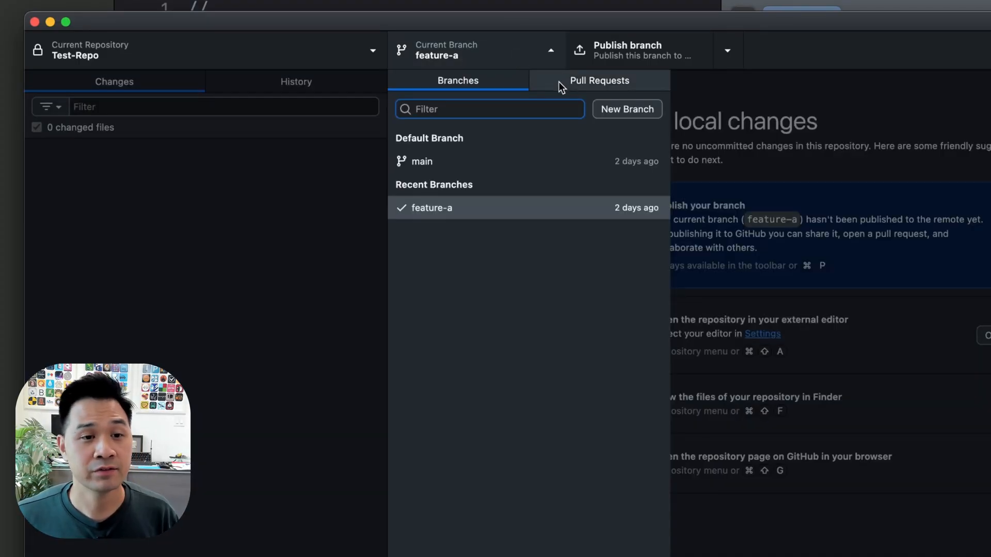
{"action": "left_click", "coordinate": [421, 161]}
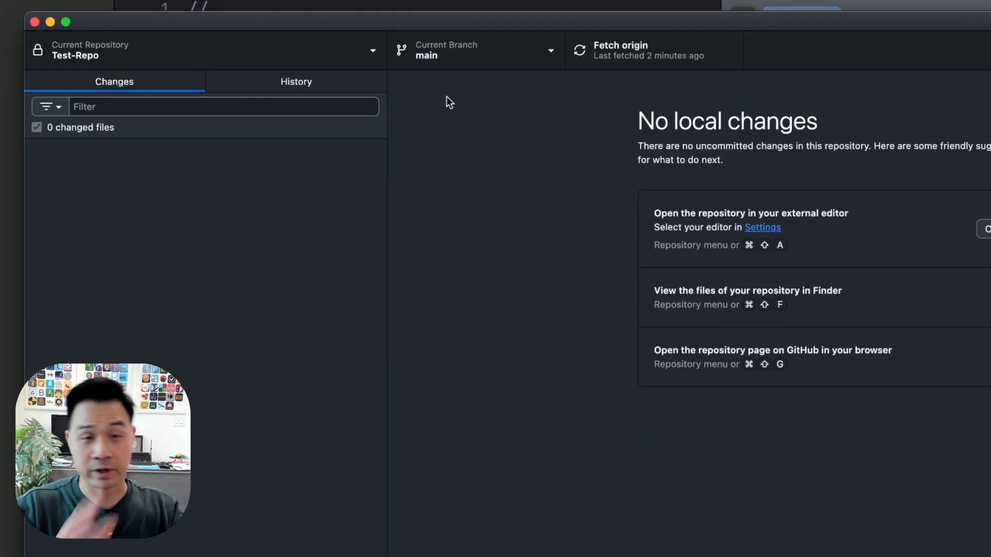
{"action": "left_click", "coordinate": [474, 49]}
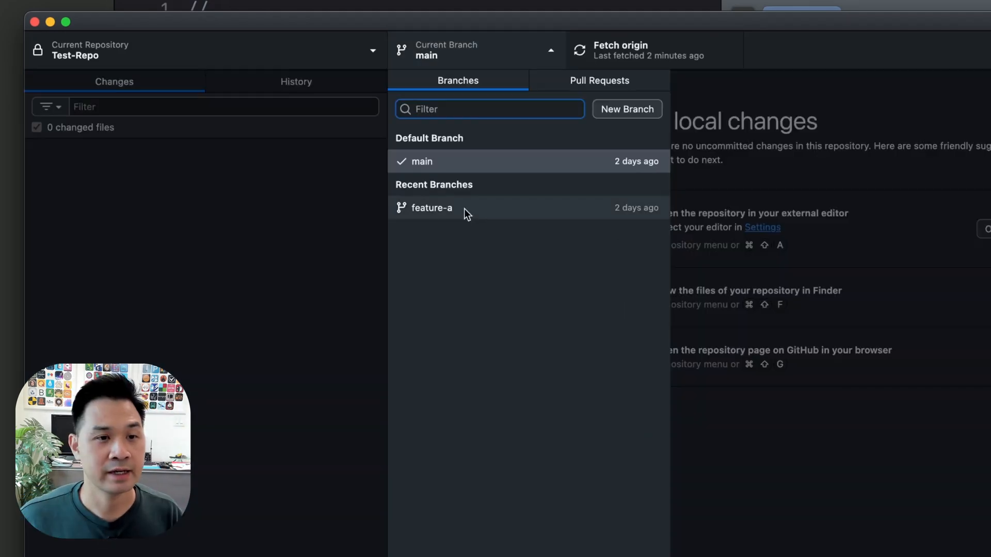
{"action": "left_click", "coordinate": [431, 208]}
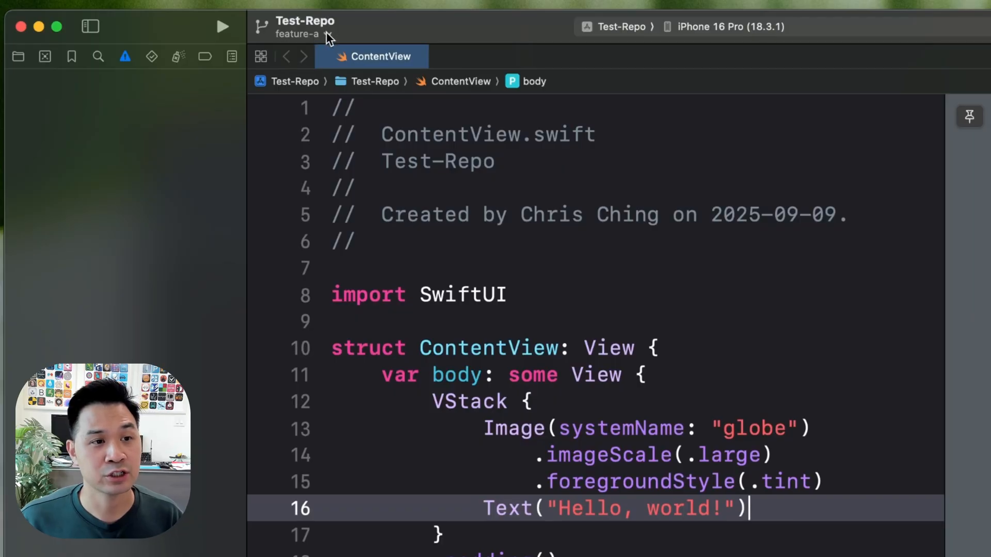
- Replace the Hello, world Text with Button("Tap Me") { print("Hello!") }
{"action": "left_click", "coordinate": [298, 33]}
{"action": "type", "text": "B"}
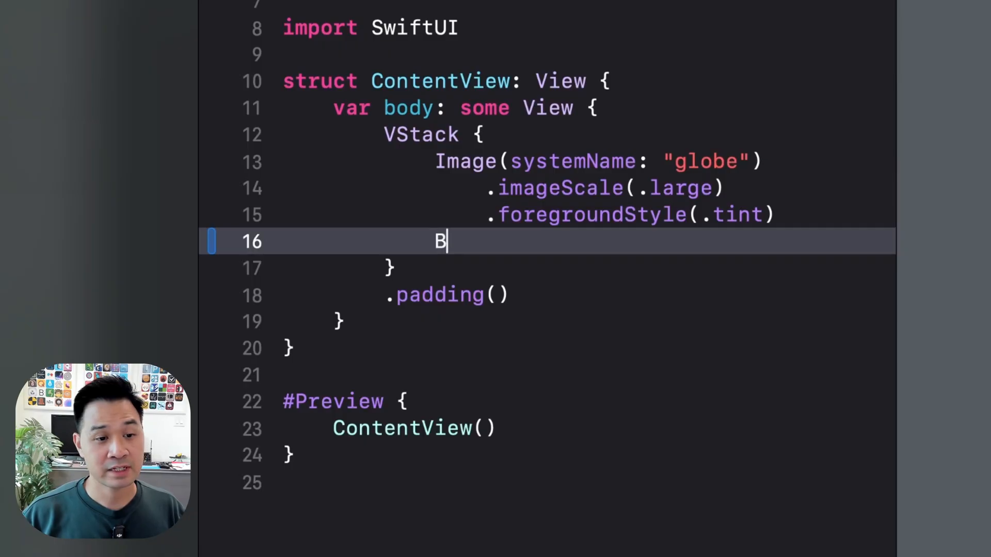
{"action": "type", "text": "utton(LocalizedStringKey, role: ButtonRole?"}
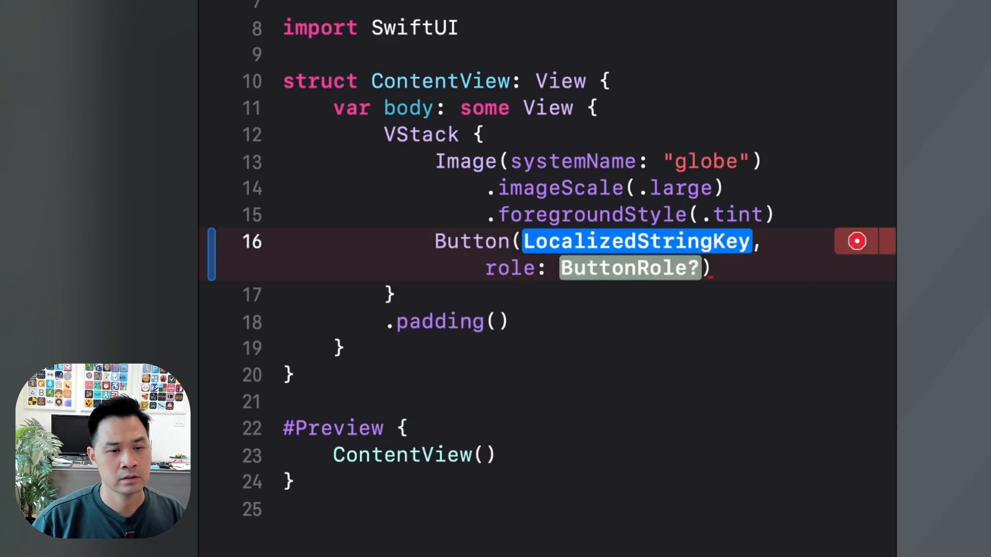
{"action": "type", "text": "\"Tap Me\")"}
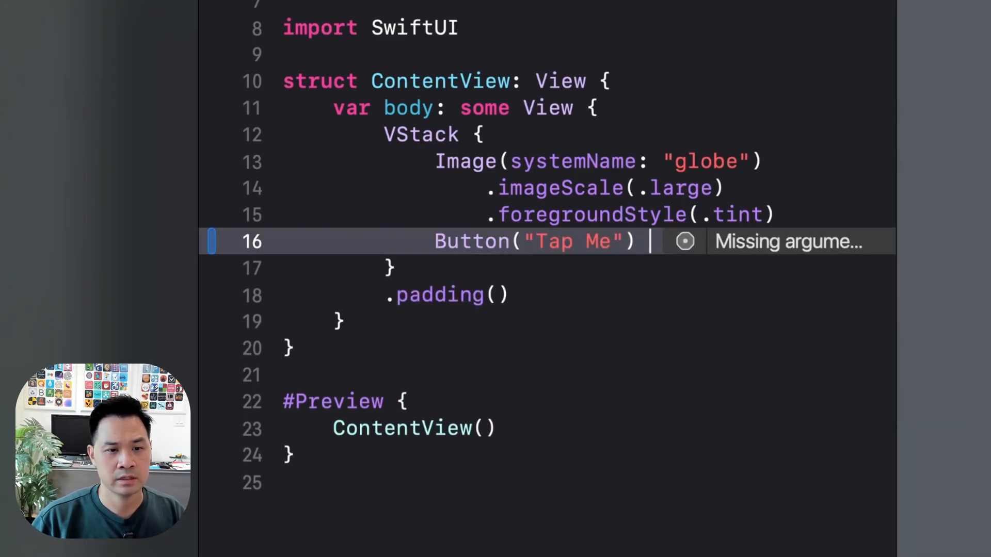
{"action": "type", "text": "{"}
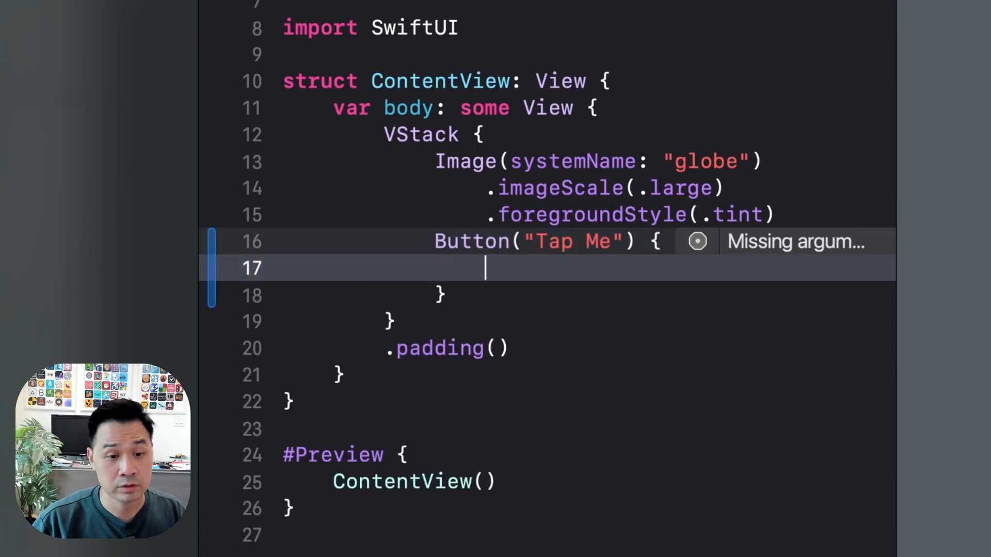
{"action": "type", "text": "print(\"Hell\")"}
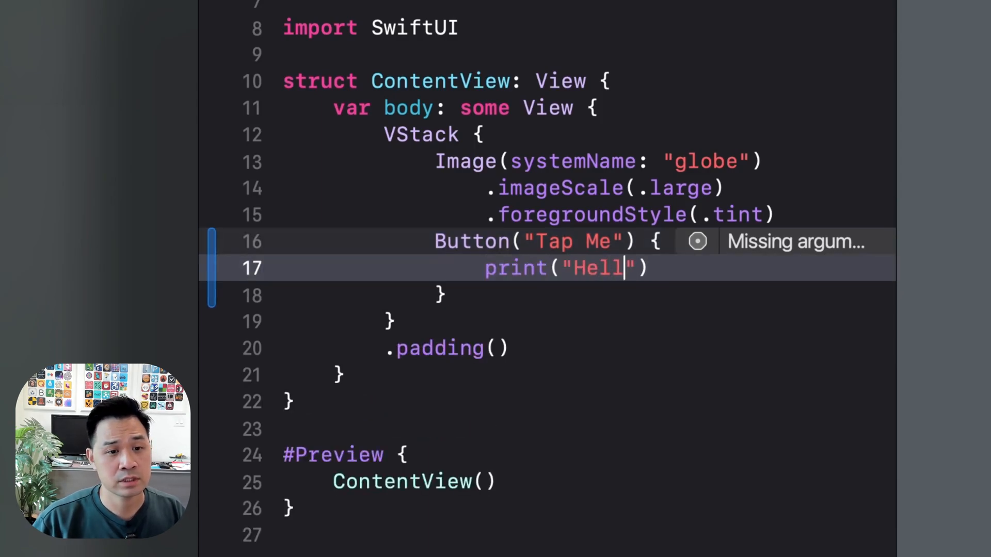
{"action": "type", "text": "o!"}
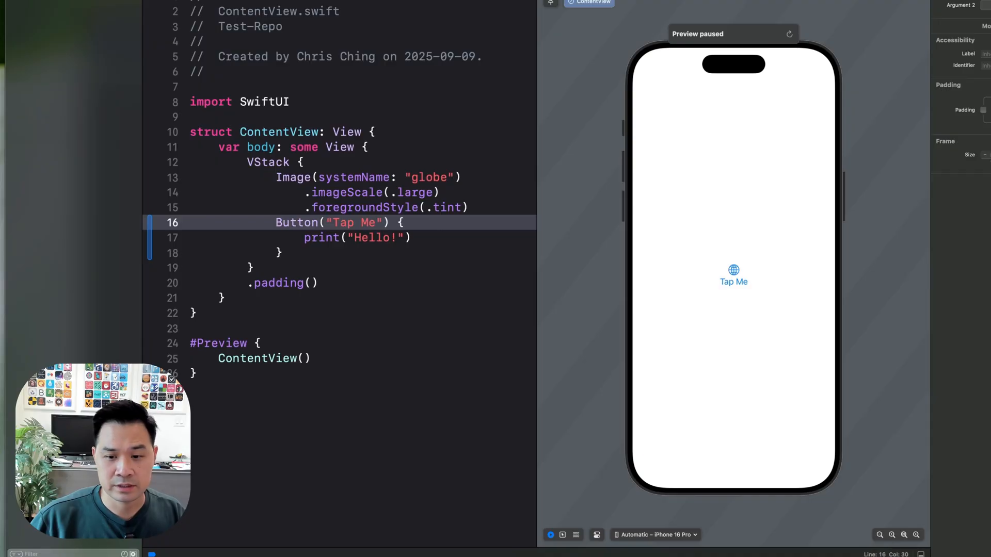
- Tap the Tap Me button in the preview so Hello! prints to the console
{"action": "left_click", "coordinate": [733, 277]}
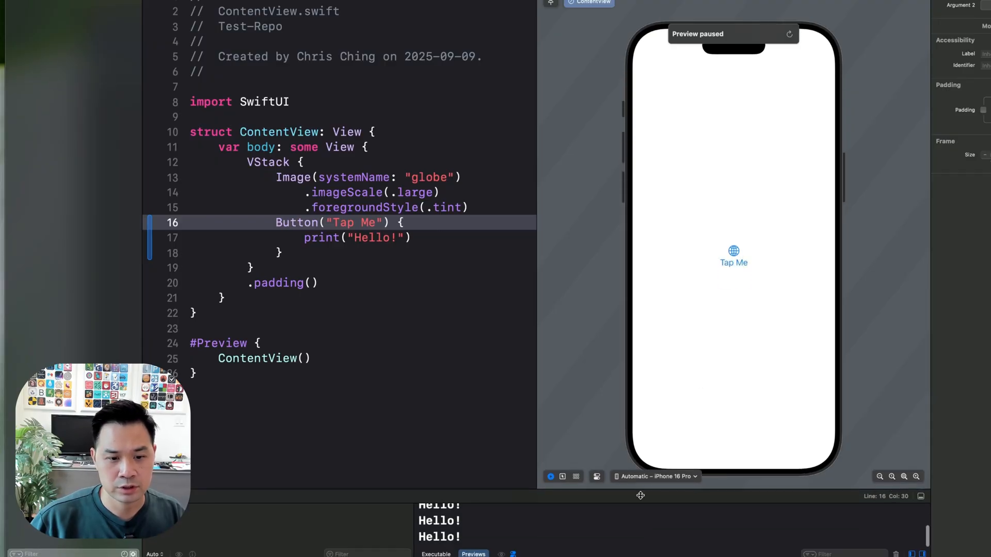
{"action": "left_click", "coordinate": [733, 262]}
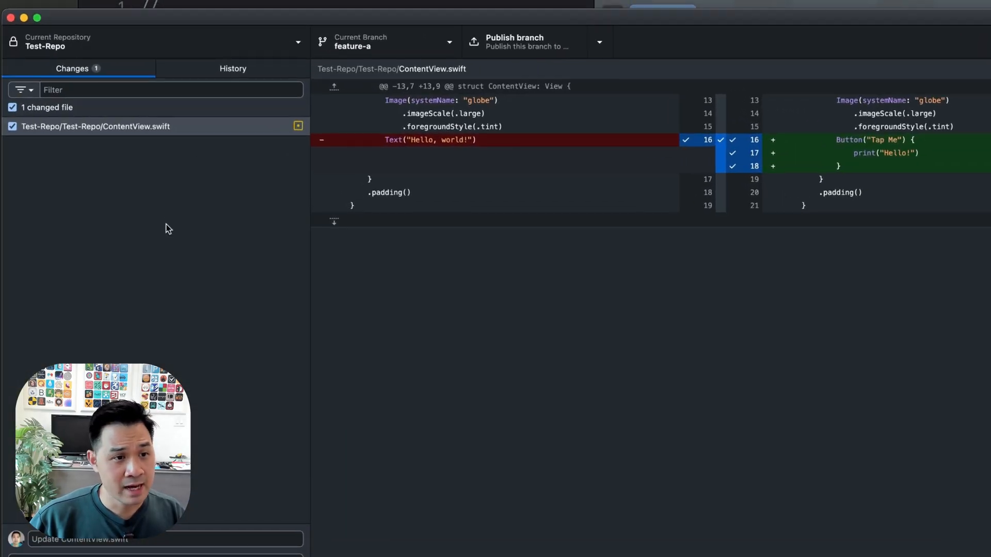
- Commit the change to feature-a with summary 'replace textfield with button'
{"action": "left_click", "coordinate": [95, 126]}
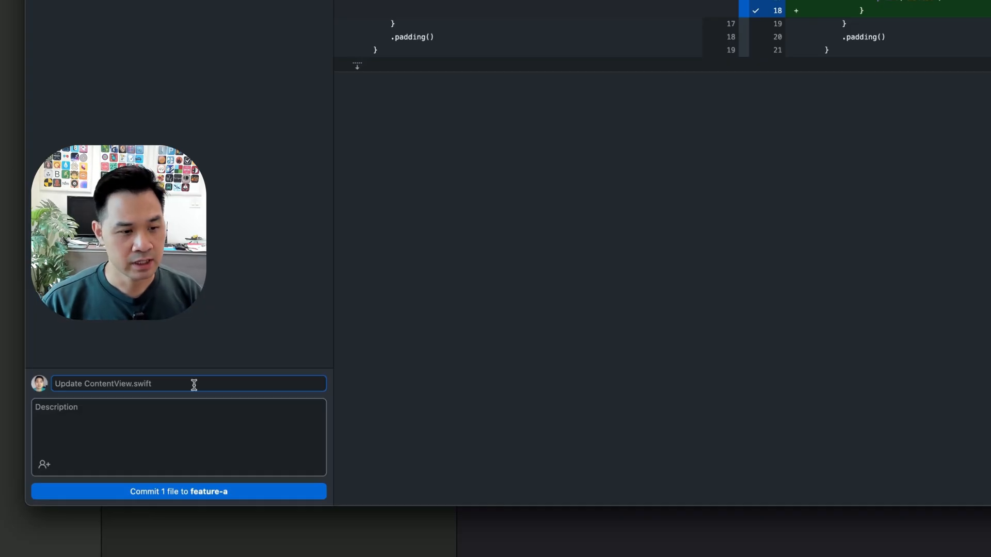
{"action": "type", "text": "replace textfield with button"}
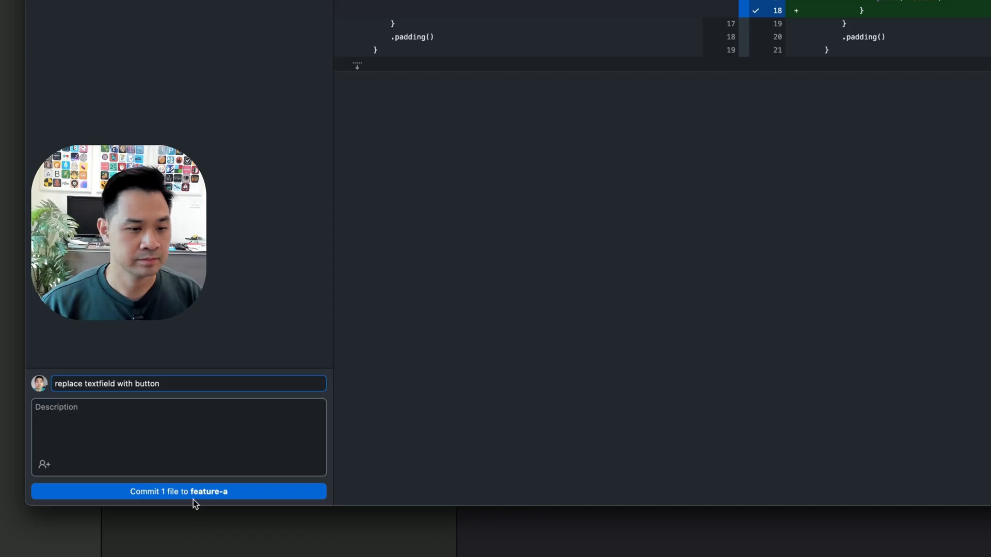
{"action": "left_click", "coordinate": [179, 492]}
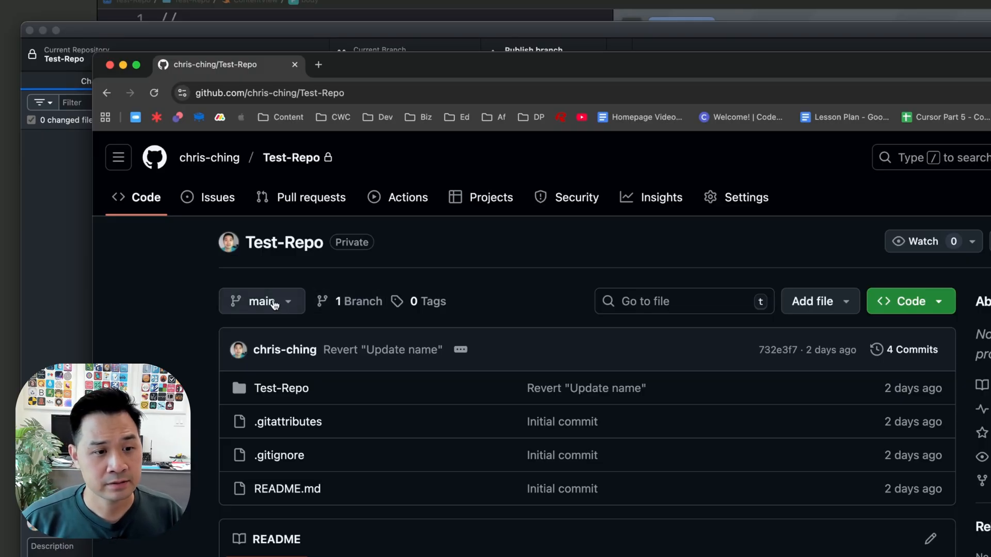
- Refresh the Test-Repo page showing feature-a had recent pushes
{"action": "left_click", "coordinate": [262, 300]}
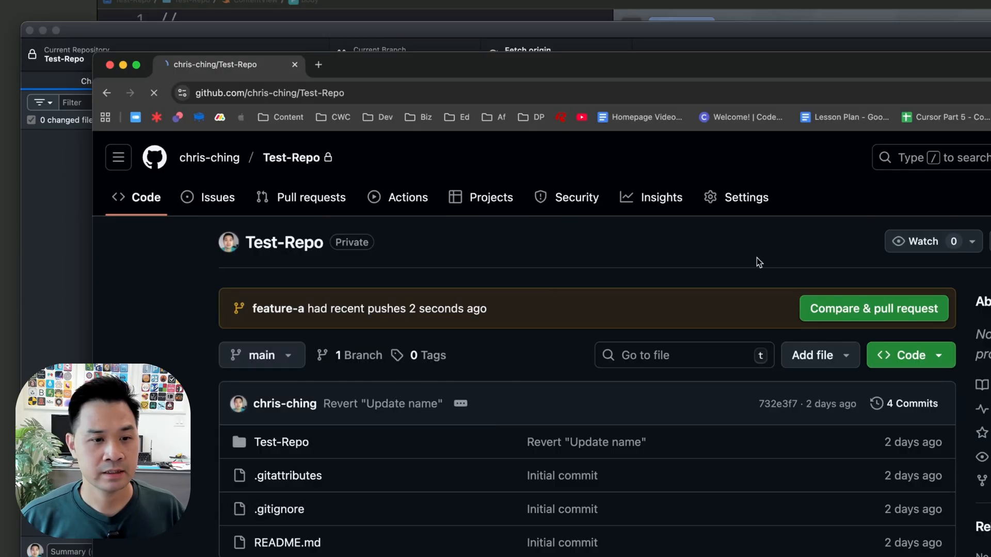
{"action": "left_click", "coordinate": [261, 354]}
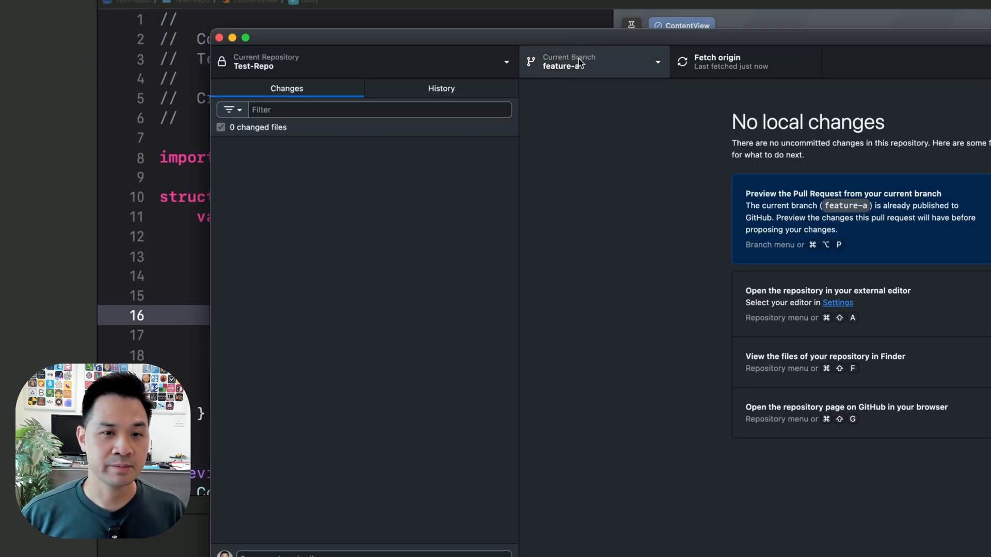
{"action": "left_click", "coordinate": [592, 61]}
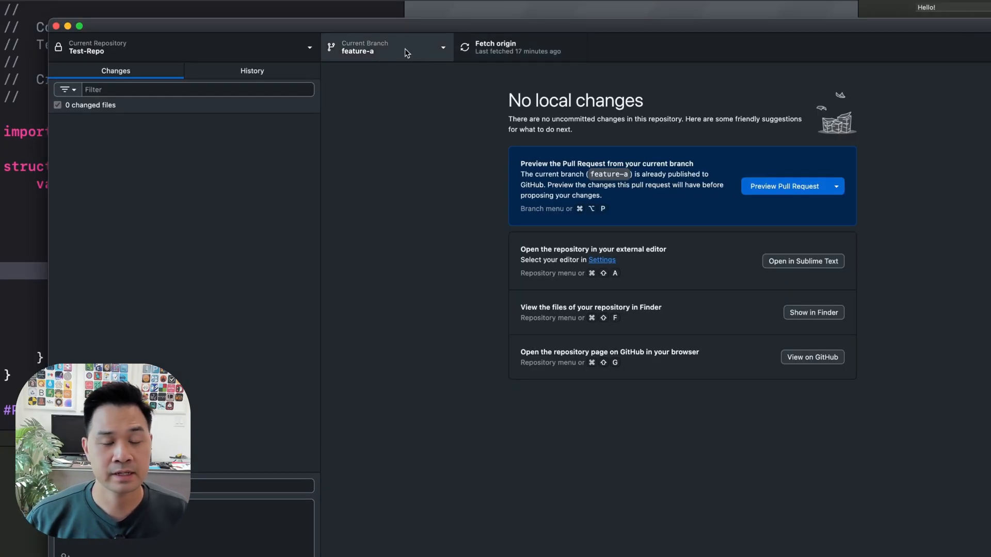
- Switch the current branch from feature-a back to main
{"action": "left_click", "coordinate": [385, 47]}
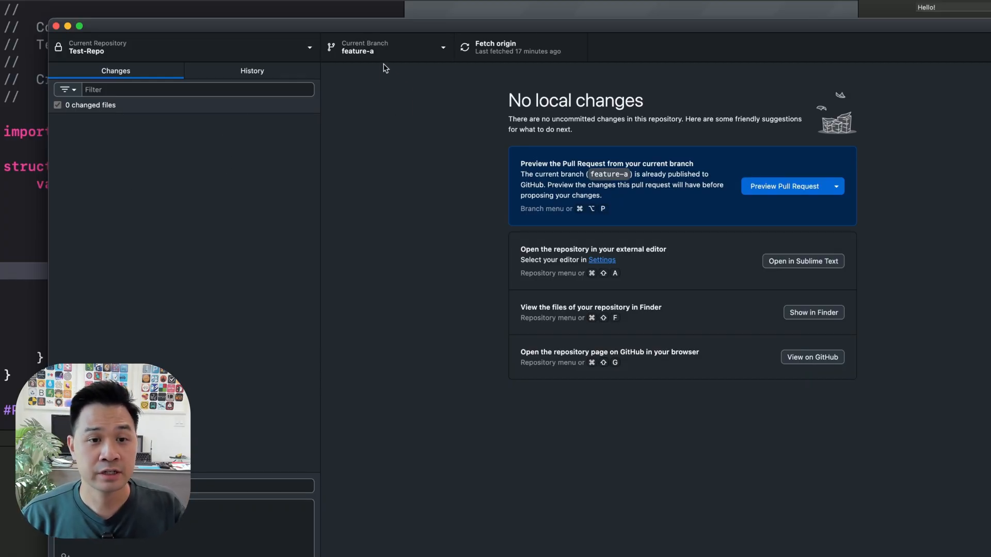
{"action": "left_click", "coordinate": [385, 47]}
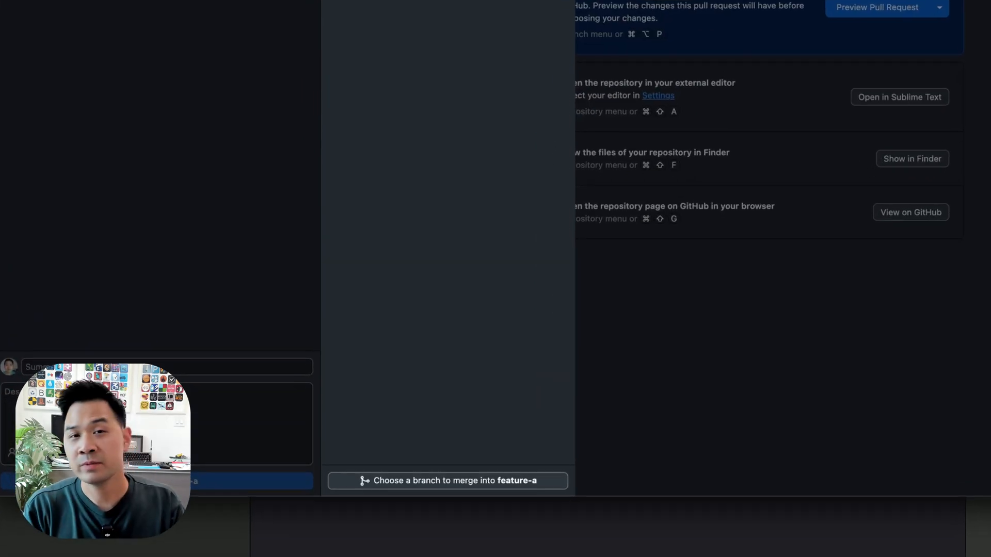
{"action": "mouse_move", "coordinate": [373, 81]}
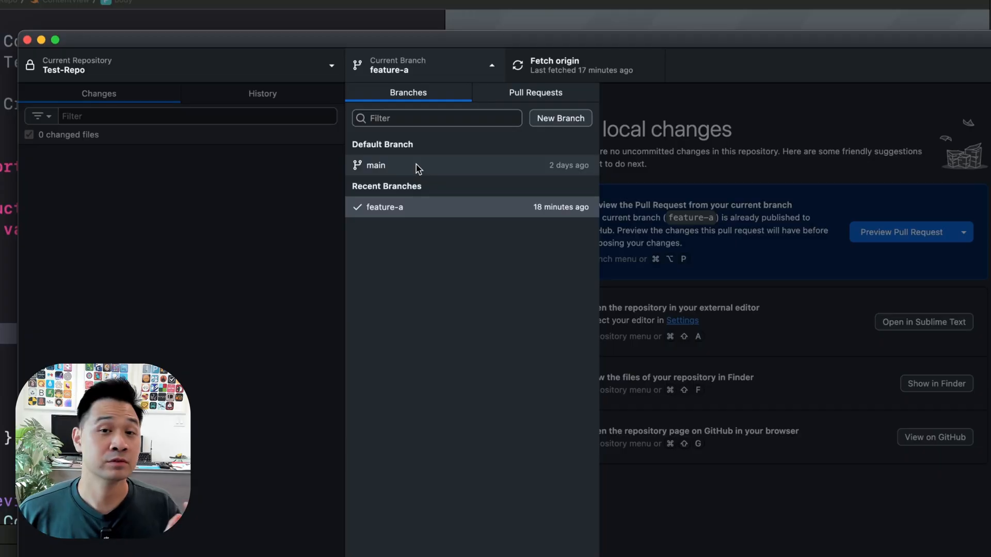
{"action": "left_click", "coordinate": [375, 165]}
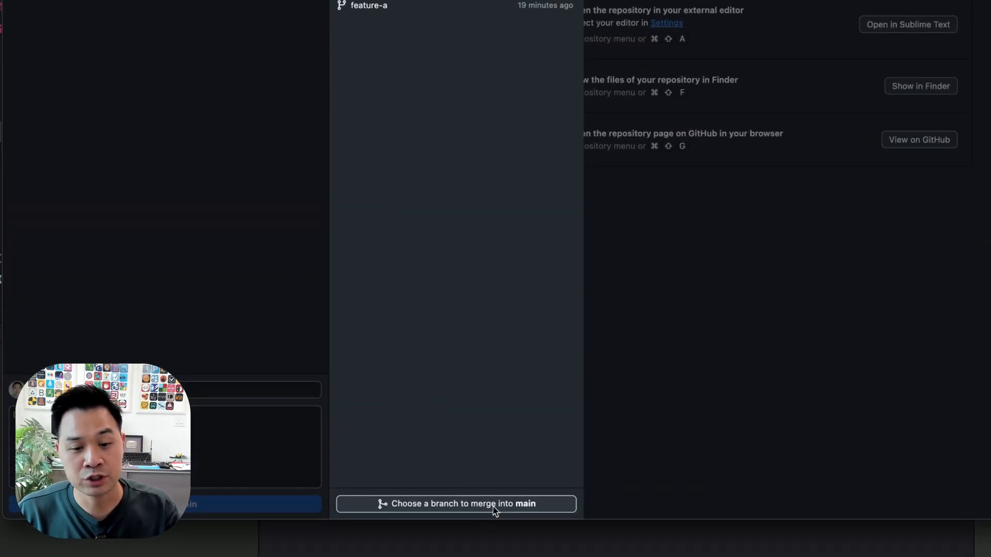
{"action": "mouse_move", "coordinate": [495, 455]}
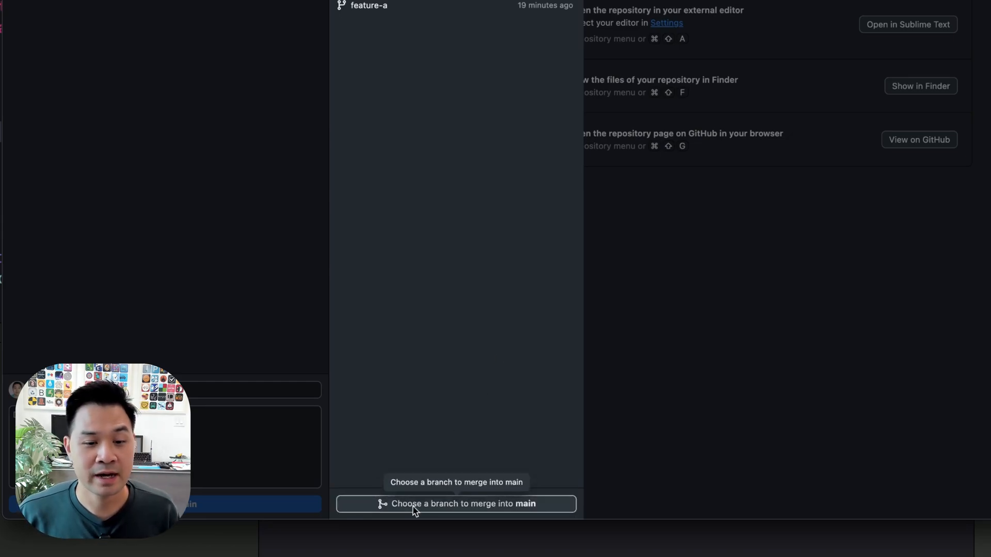
- Briefly bring up the Choose a branch to merge into main dialog and close it
{"action": "left_click", "coordinate": [455, 504]}
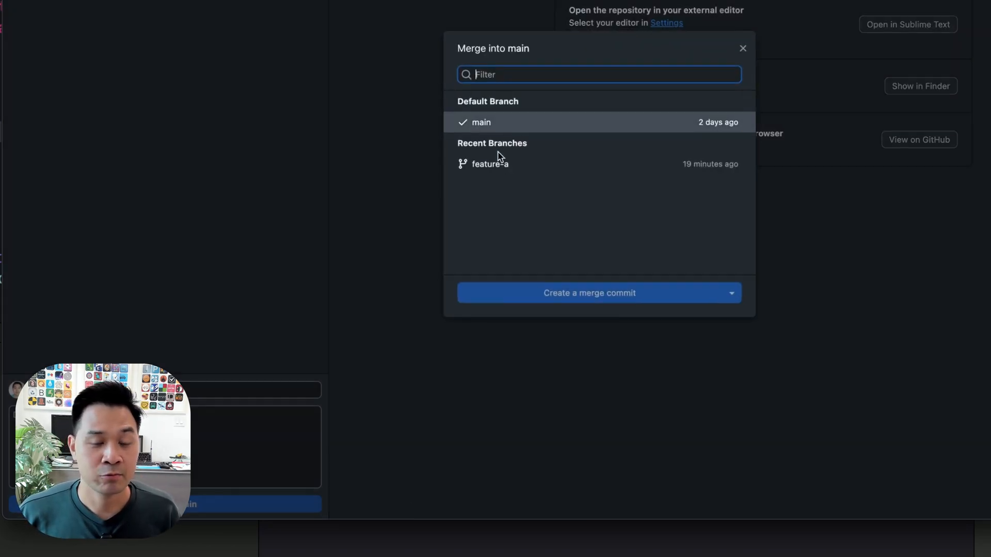
{"action": "left_click", "coordinate": [491, 164]}
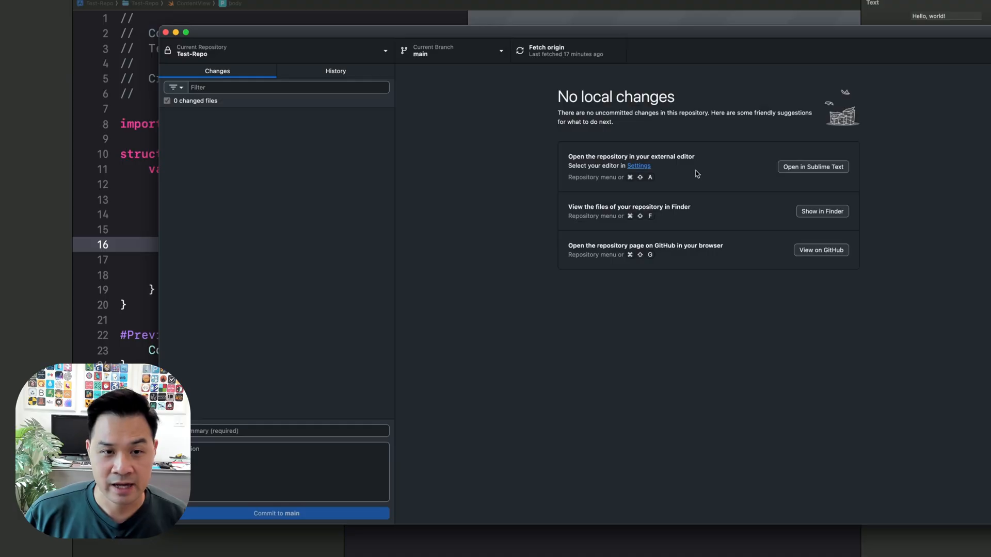
{"action": "mouse_move", "coordinate": [458, 54]}
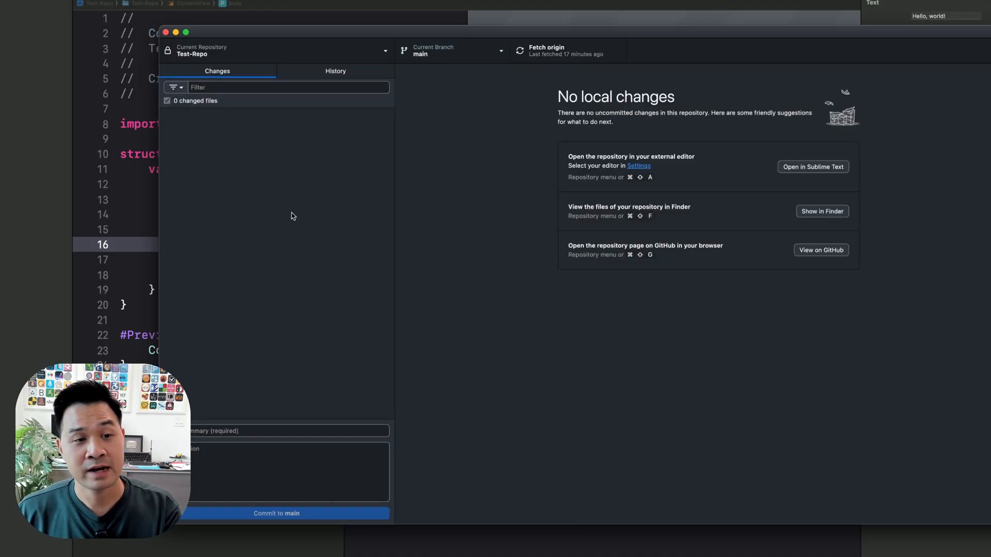
{"action": "mouse_move", "coordinate": [315, 241]}
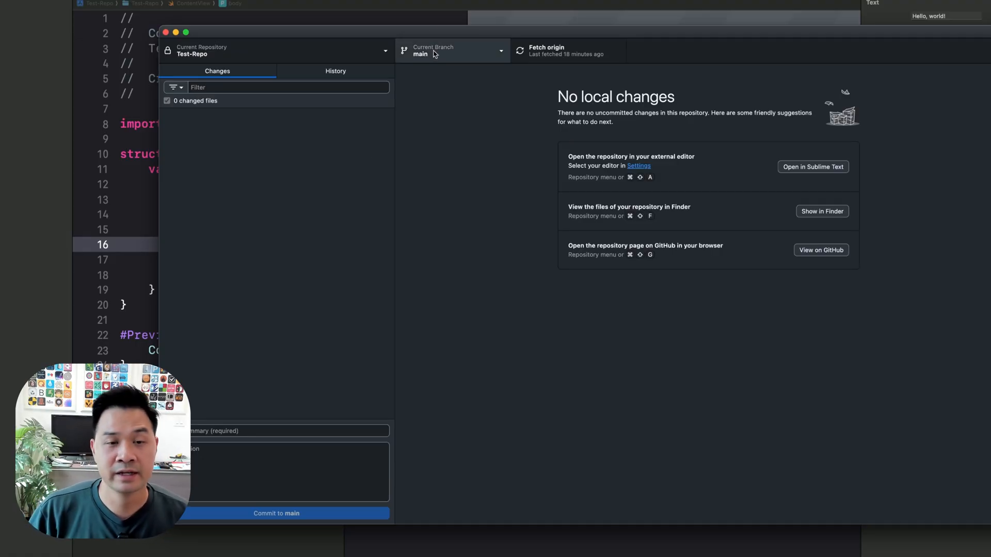
- Show the branch list on main with the merge option at the bottom
{"action": "left_click", "coordinate": [452, 51]}
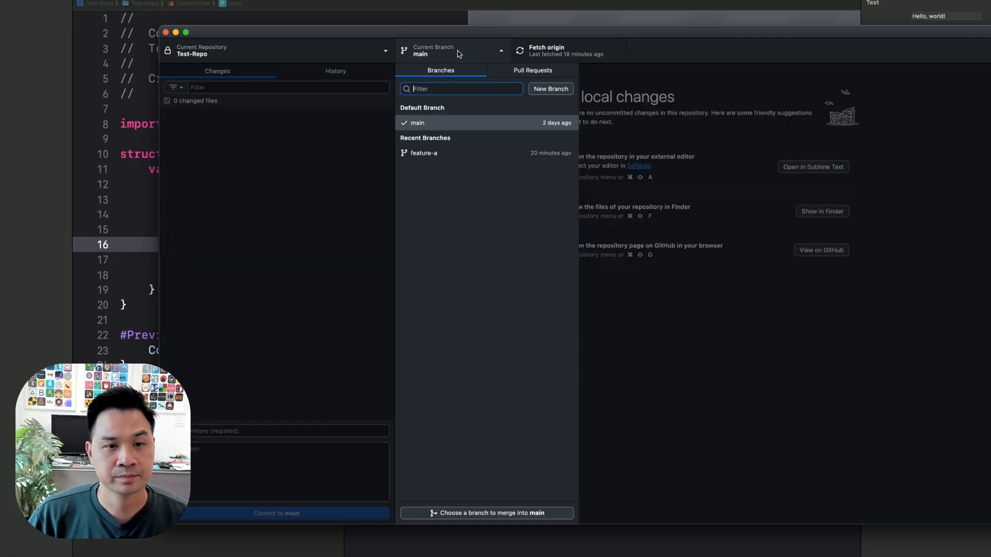
{"action": "mouse_move", "coordinate": [458, 105]}
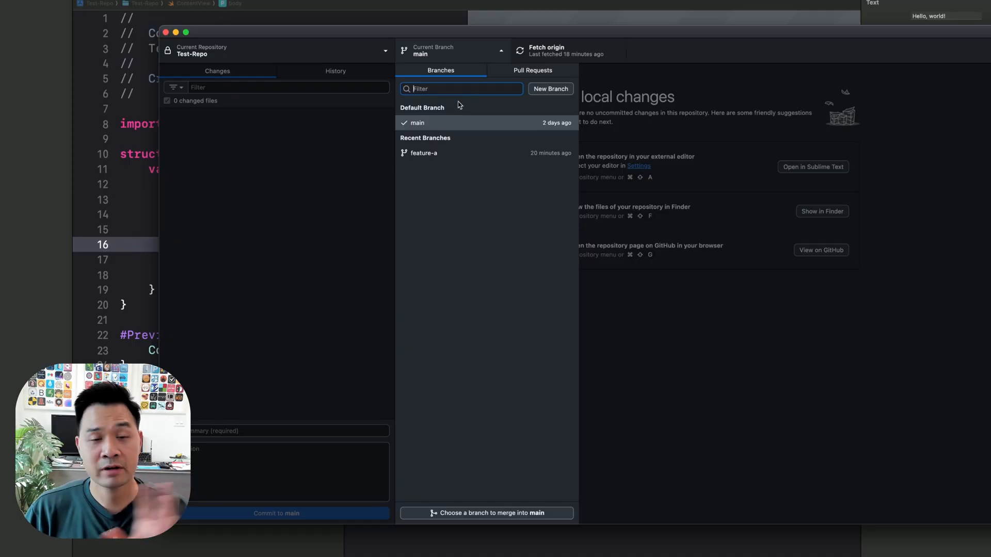
{"action": "mouse_move", "coordinate": [440, 229]}
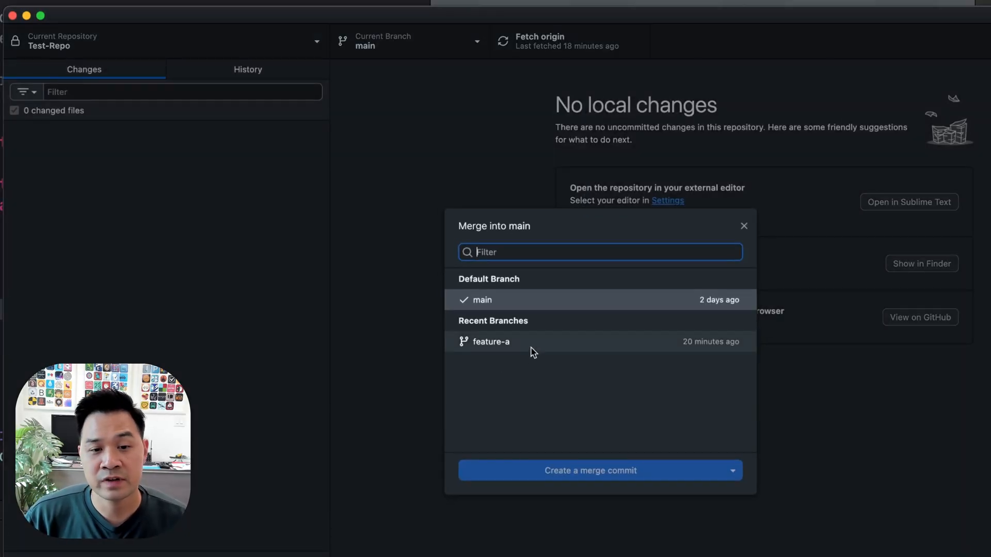
- Merge feature-a into main with a merge commit, leaving one commit to push
{"action": "left_click", "coordinate": [490, 342]}
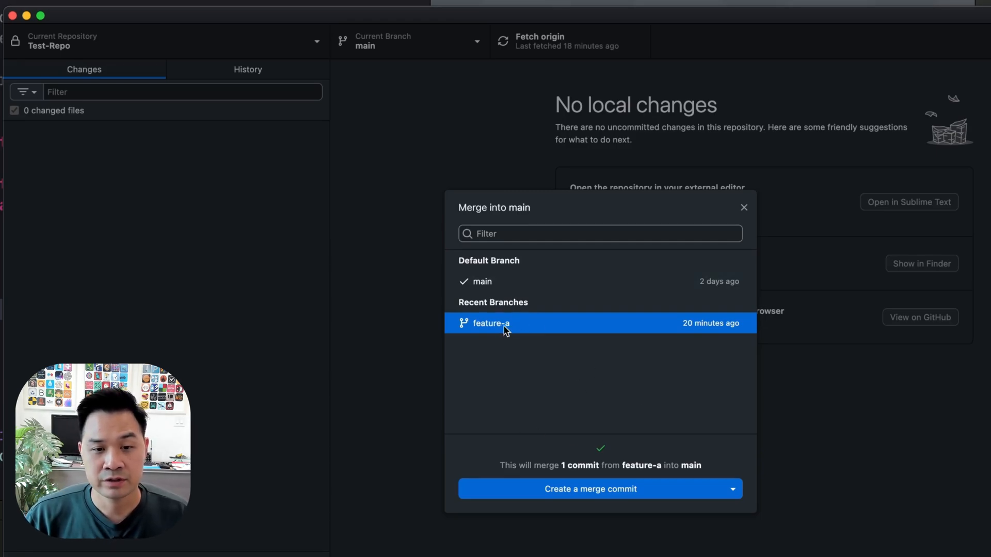
{"action": "mouse_move", "coordinate": [553, 481]}
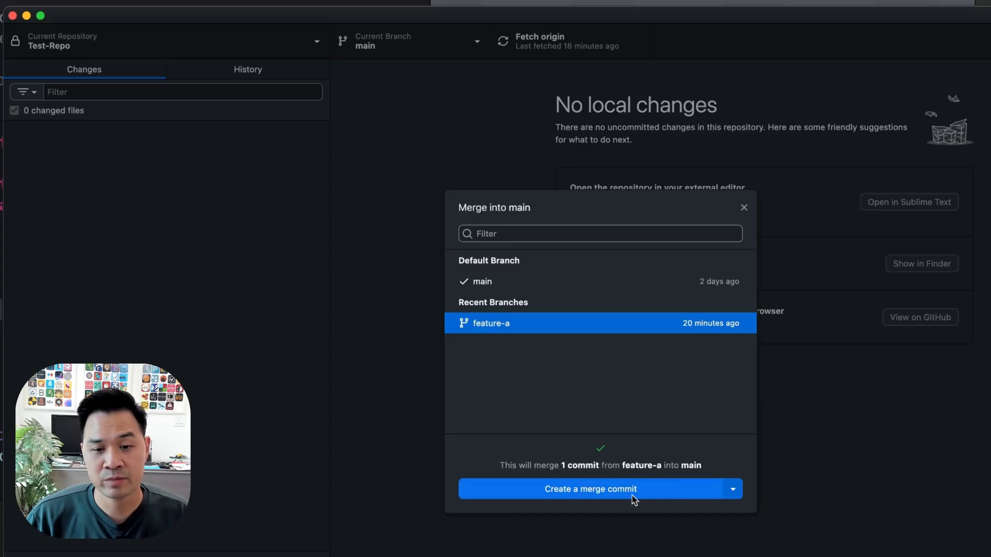
{"action": "left_click", "coordinate": [590, 489]}
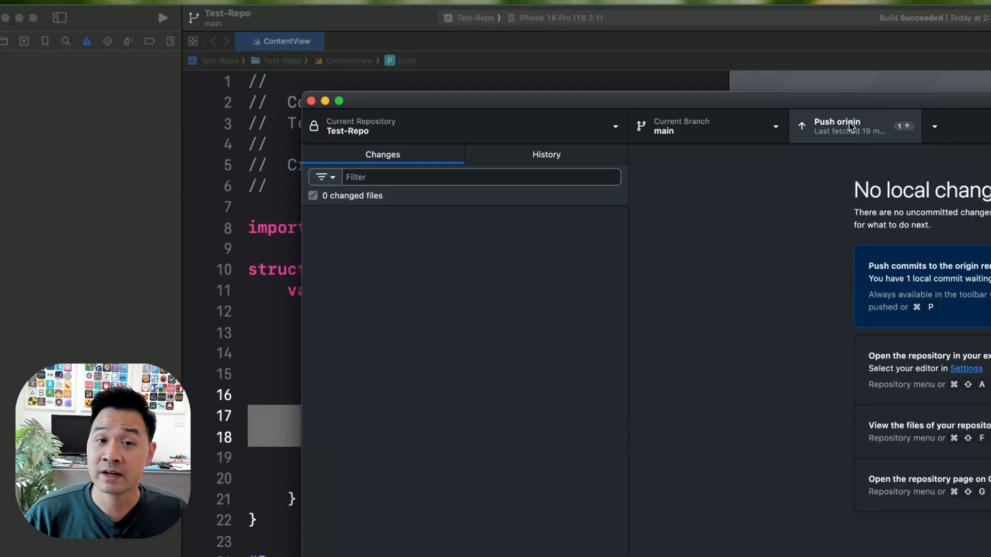
- Push main to origin and check the repo page's latest commit 'replace textfield with button'
{"action": "left_click", "coordinate": [837, 126]}
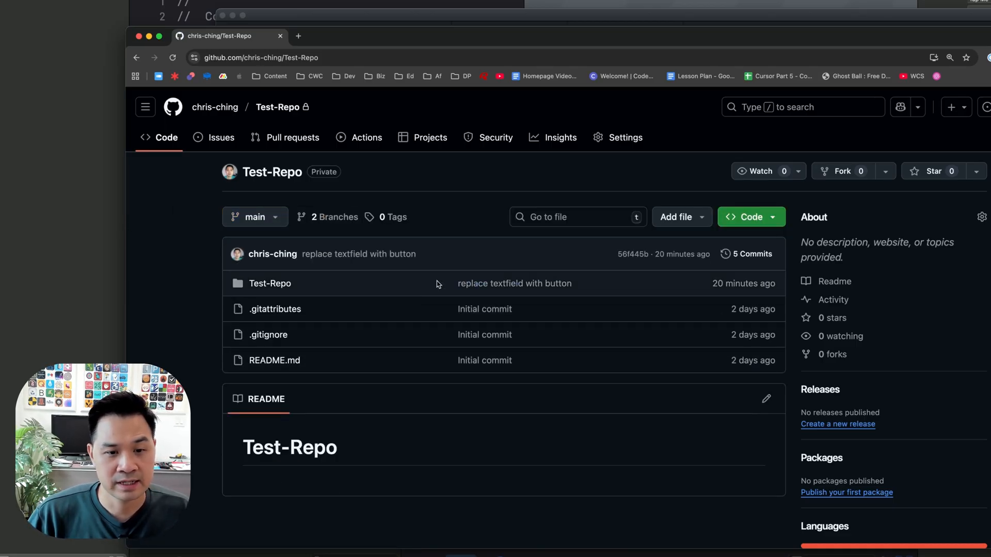
{"action": "double_click", "coordinate": [514, 283]}
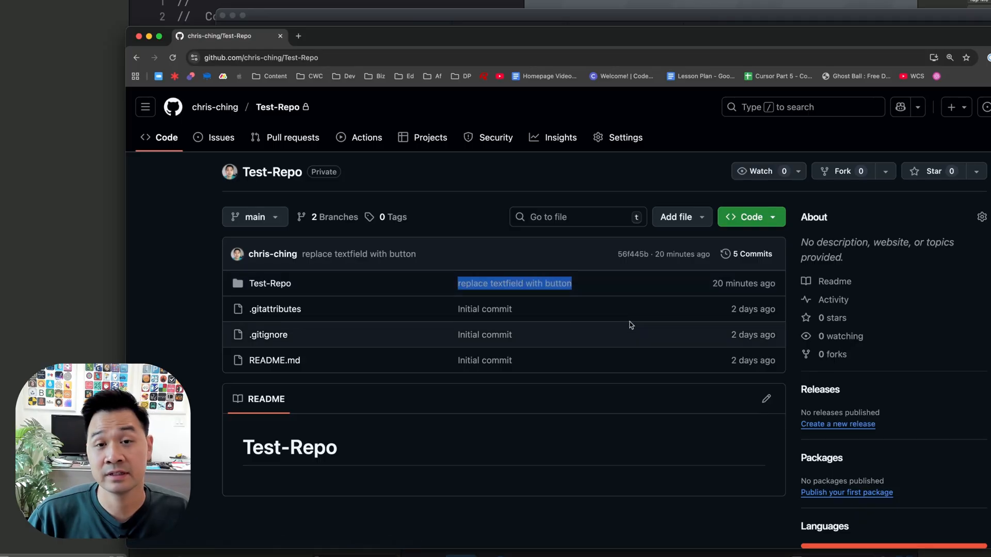
{"action": "mouse_move", "coordinate": [629, 271]}
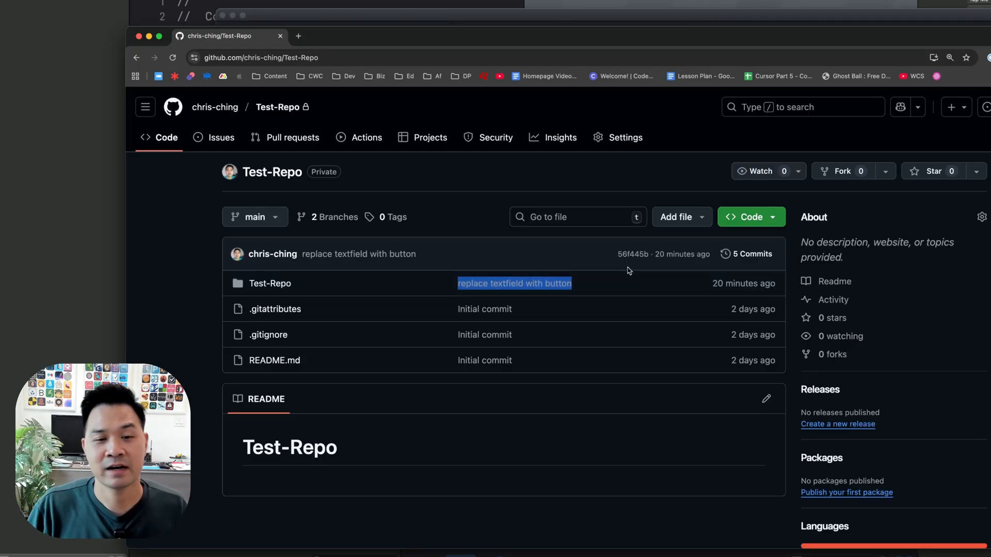
{"action": "mouse_move", "coordinate": [71, 117]}
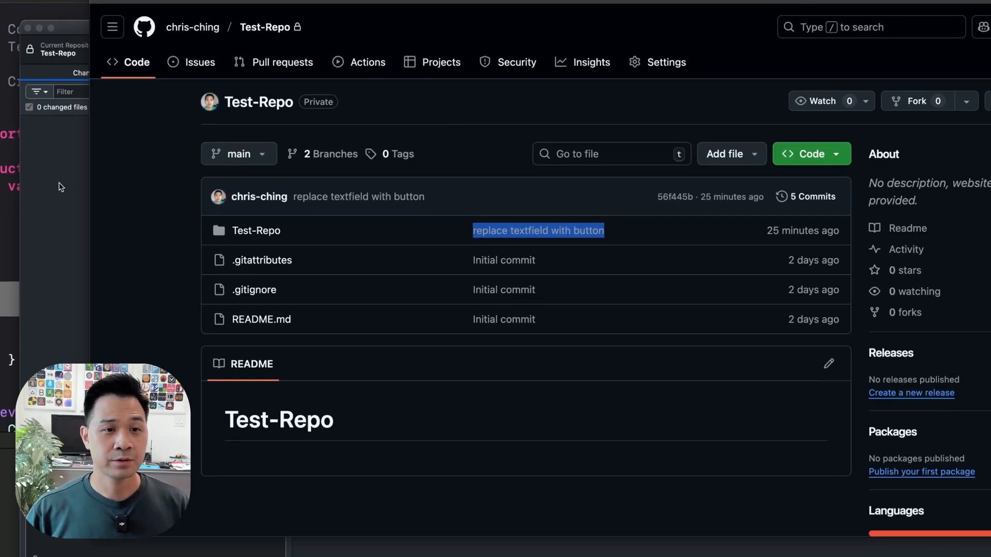
- On feature-a, change the button's print line from Hello! to Yo!
{"action": "left_click", "coordinate": [357, 48]}
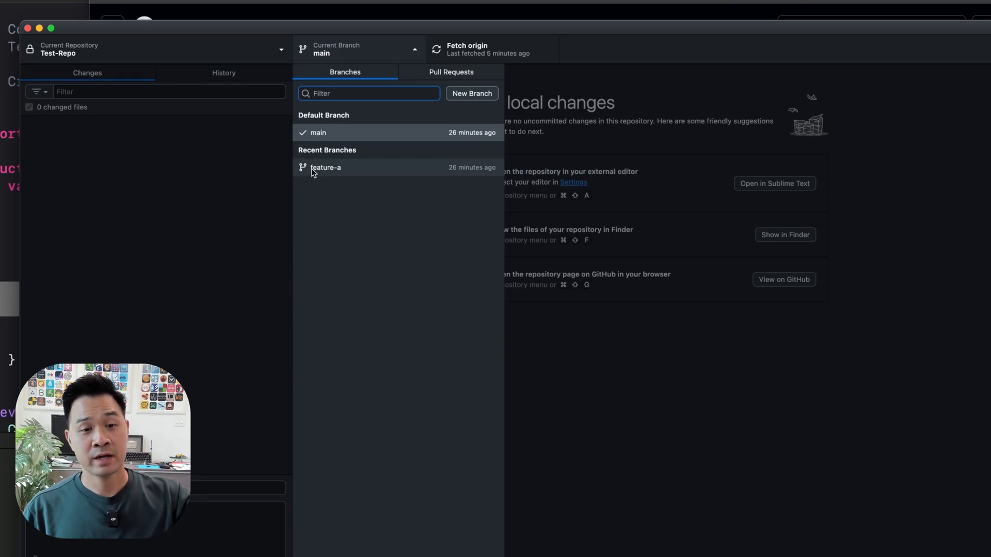
{"action": "left_click", "coordinate": [327, 168]}
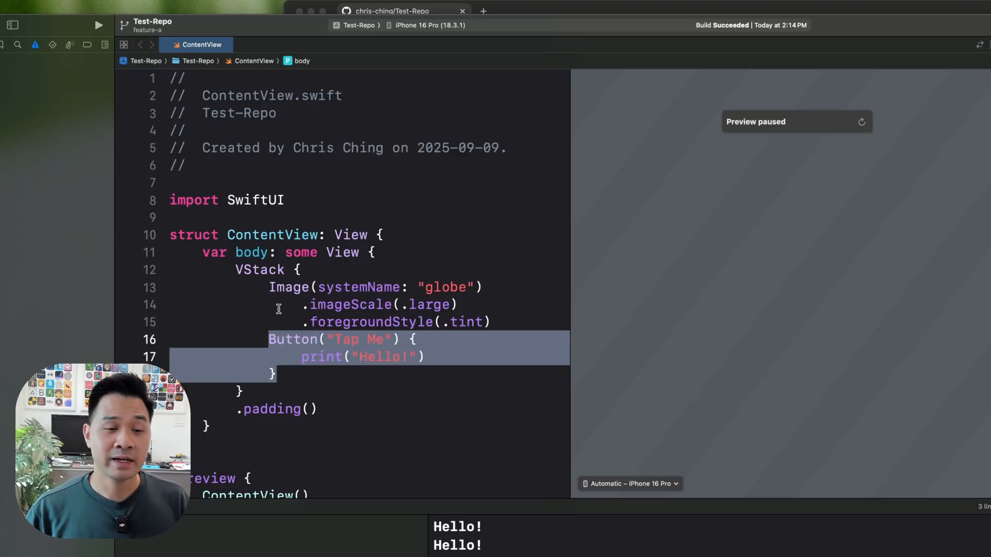
{"action": "left_click", "coordinate": [377, 357]}
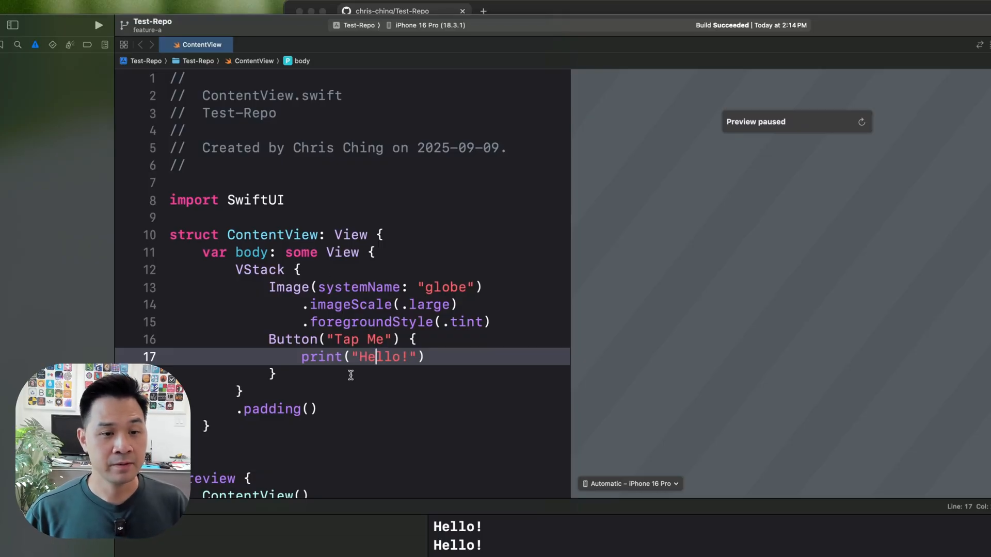
{"action": "double_click", "coordinate": [379, 357]}
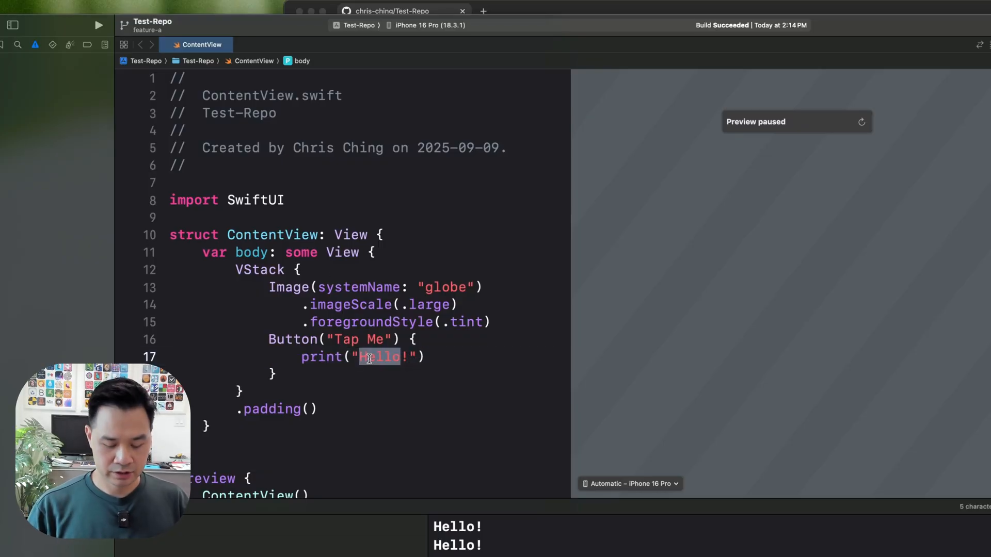
{"action": "type", "text": "Yo"}
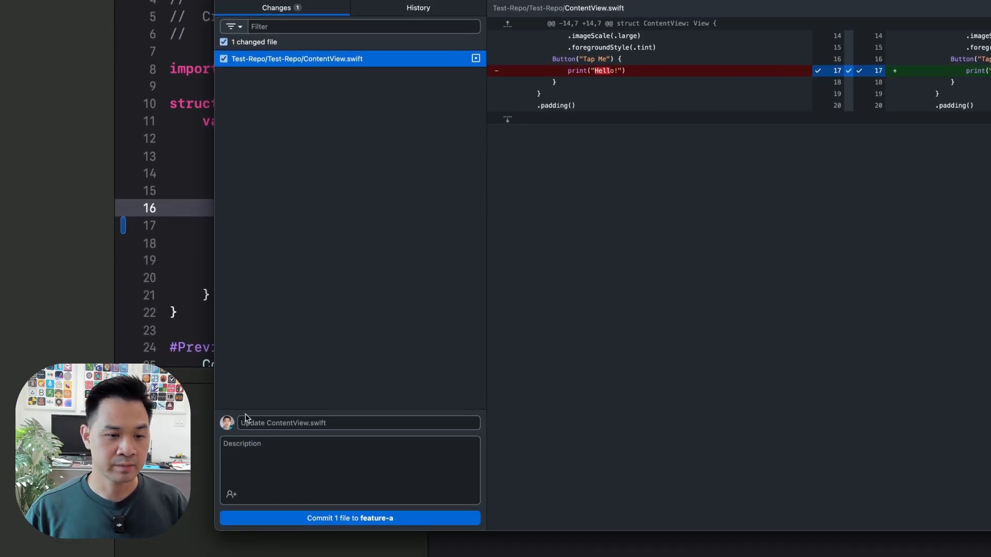
- Commit to feature-a with summary 'change hello to yo on button'
{"action": "left_click", "coordinate": [350, 424]}
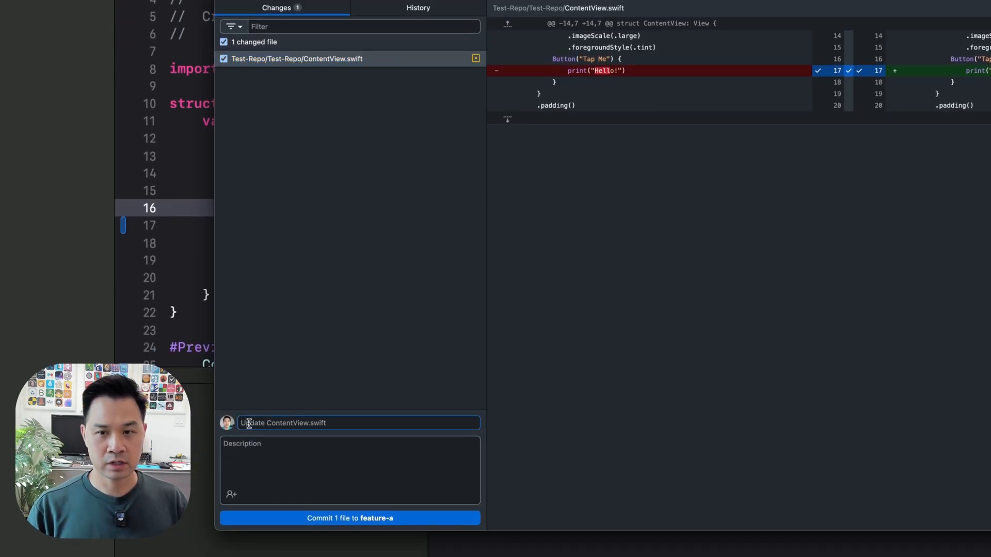
{"action": "type", "text": "change"}
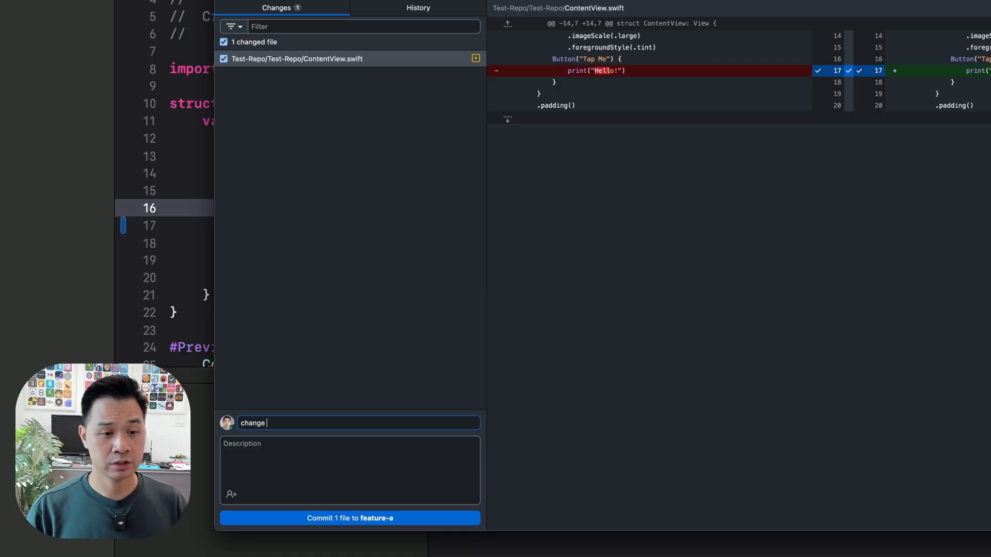
{"action": "type", "text": "hello"}
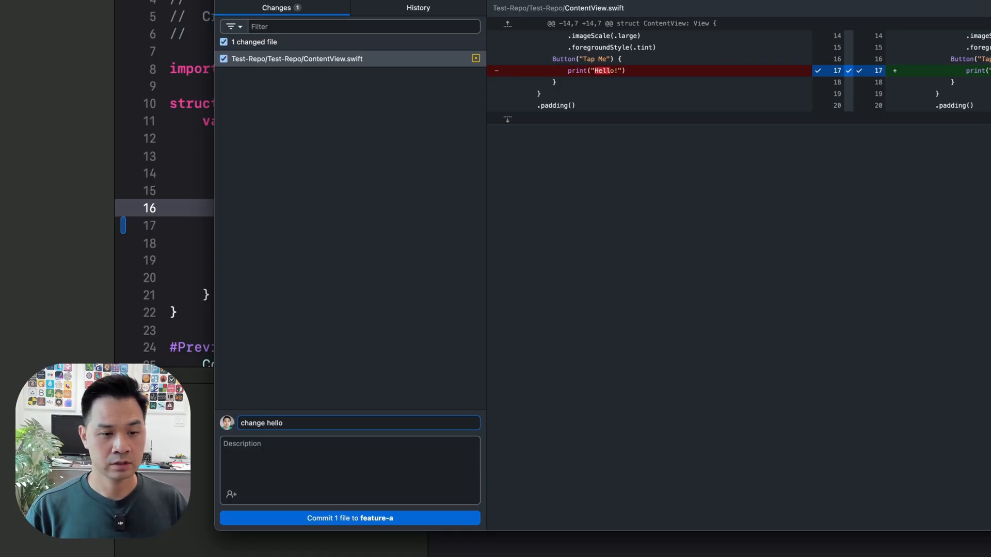
{"action": "type", "text": "to yo on button"}
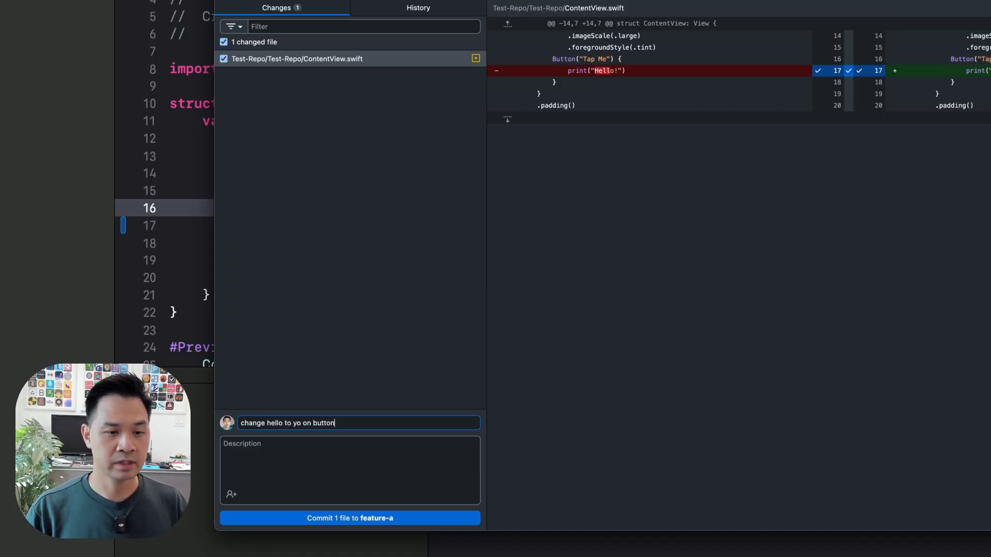
{"action": "left_click", "coordinate": [349, 518]}
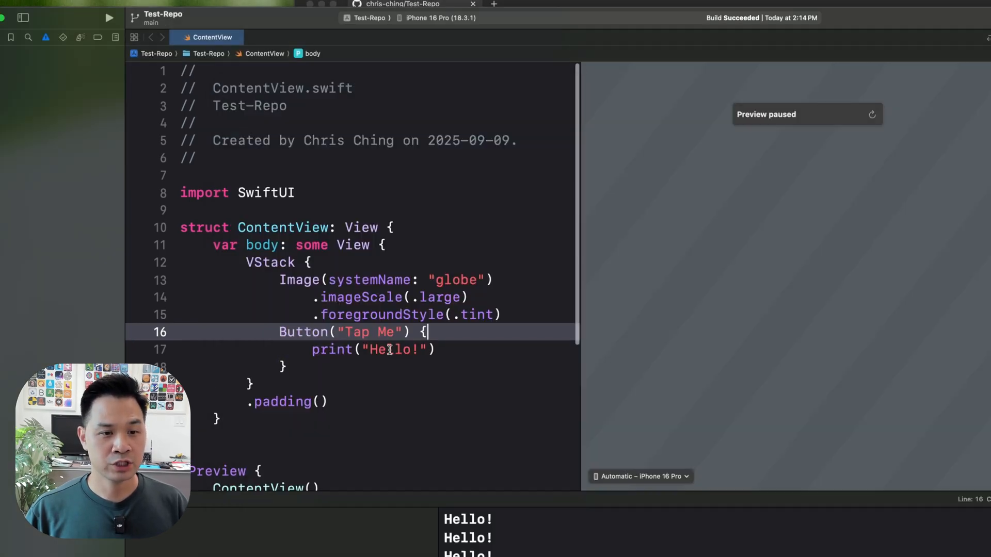
- On main, change the button's print line from Hello! to Hi!
{"action": "double_click", "coordinate": [390, 350]}
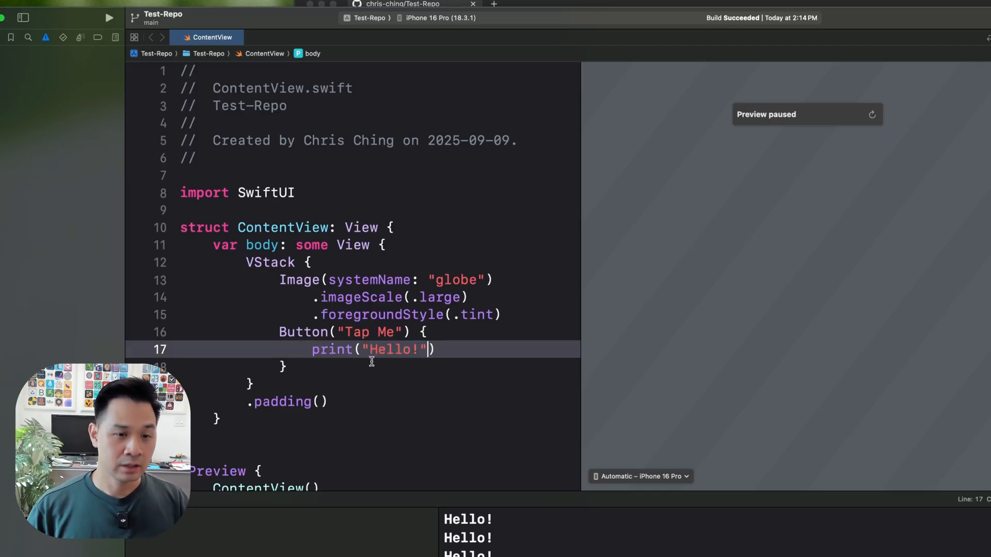
{"action": "double_click", "coordinate": [395, 350]}
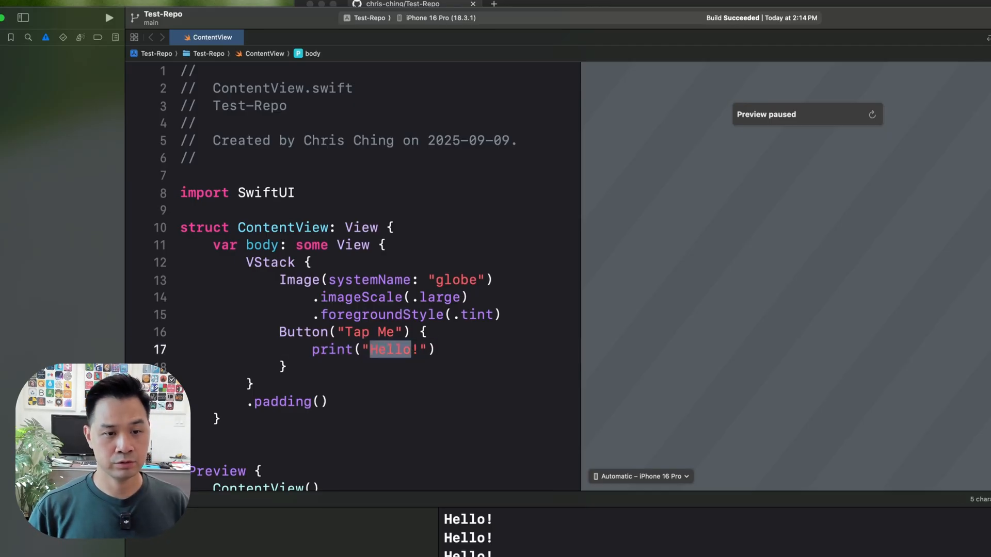
{"action": "type", "text": "Hi"}
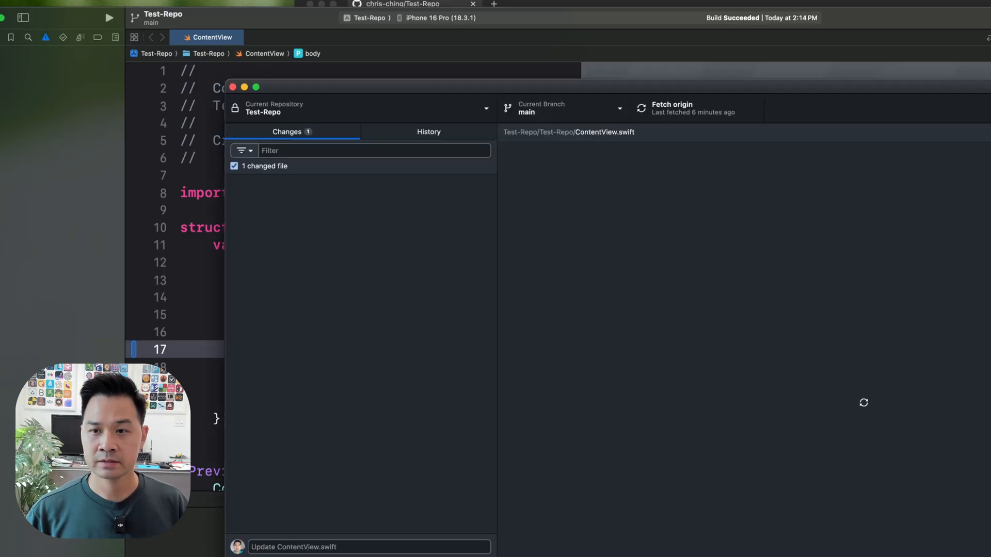
- Commit the Hi! change to main with summary 'update hello to hi on button'
{"action": "left_click", "coordinate": [308, 183]}
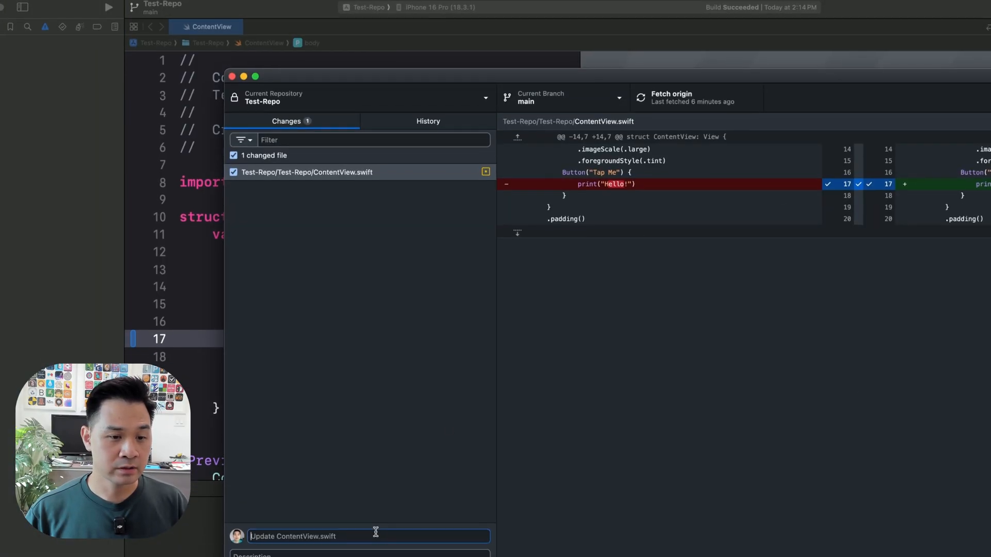
{"action": "type", "text": "update hello to hi on bu"}
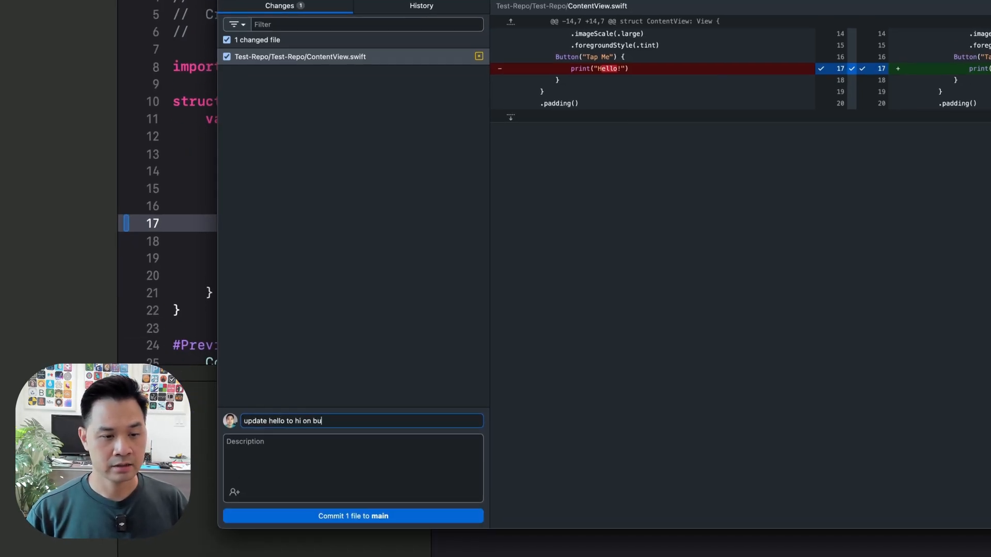
{"action": "left_click", "coordinate": [422, 6]}
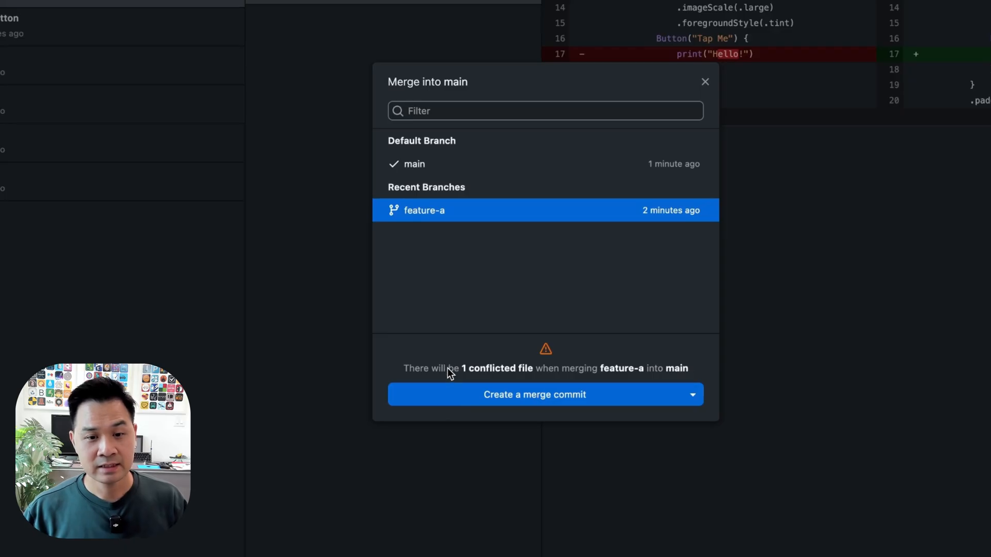
{"action": "mouse_move", "coordinate": [483, 377]}
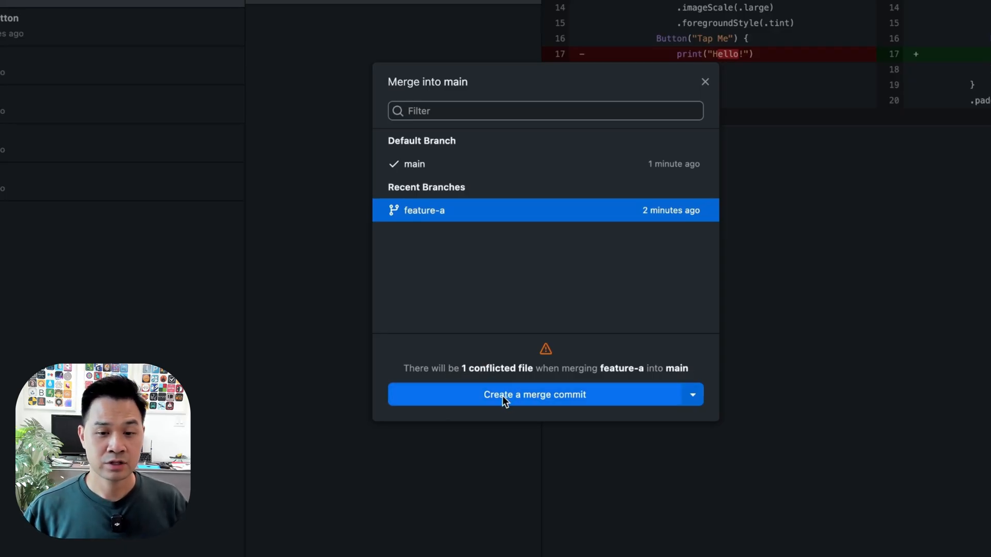
- Create the merge commit of feature-a into main and review the conflict-handling options for ContentView.swift
{"action": "left_click", "coordinate": [534, 395]}
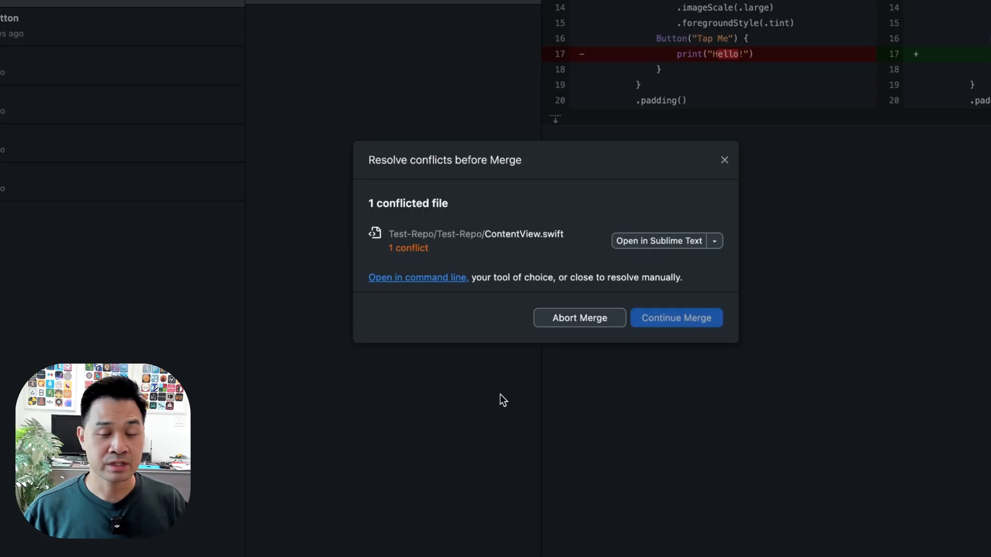
{"action": "mouse_move", "coordinate": [458, 182]}
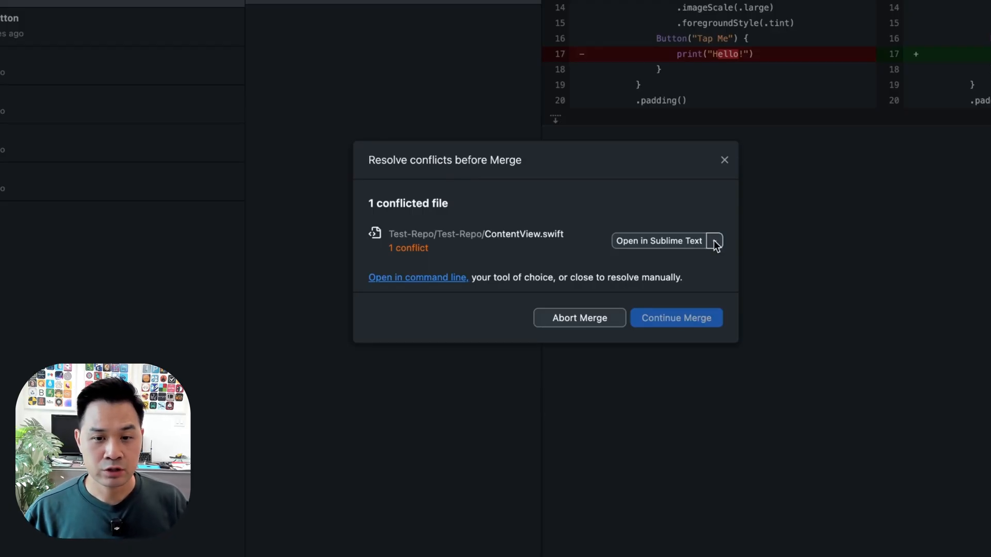
{"action": "left_click", "coordinate": [714, 240]}
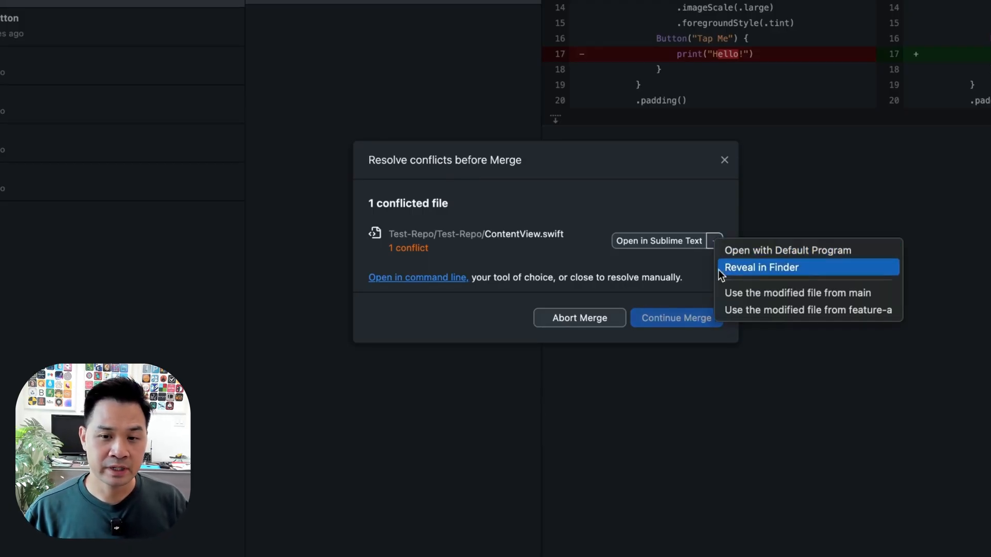
{"action": "mouse_move", "coordinate": [606, 221]}
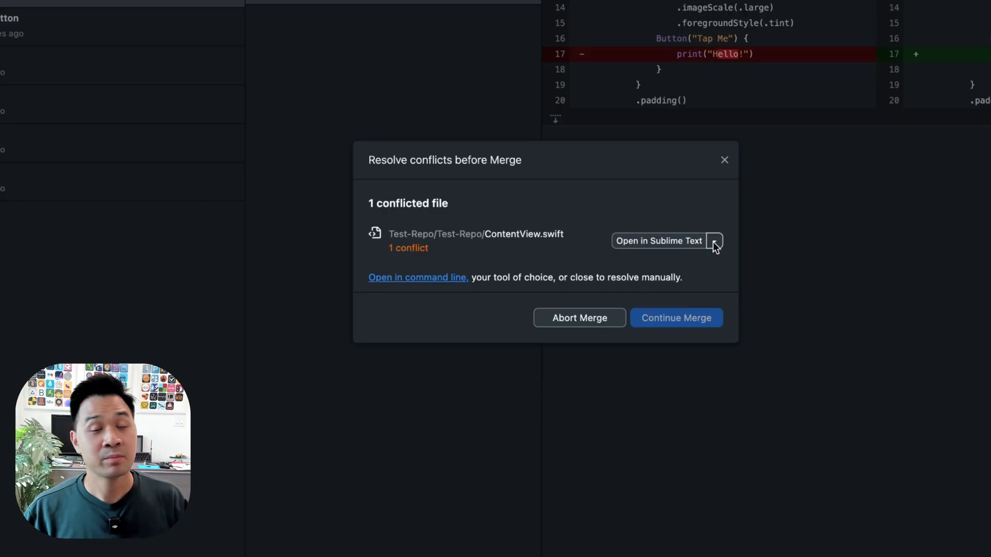
{"action": "left_click", "coordinate": [714, 241]}
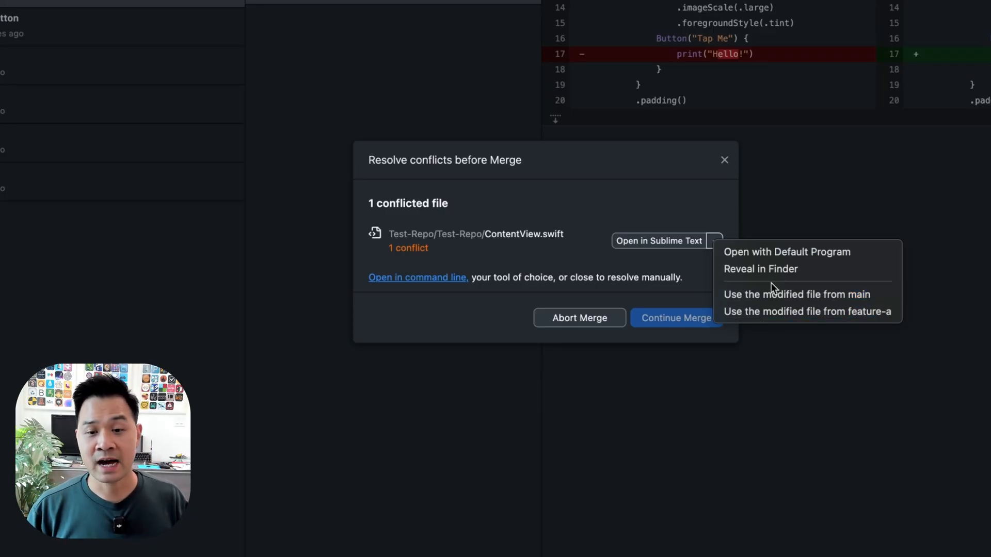
{"action": "mouse_move", "coordinate": [655, 253]}
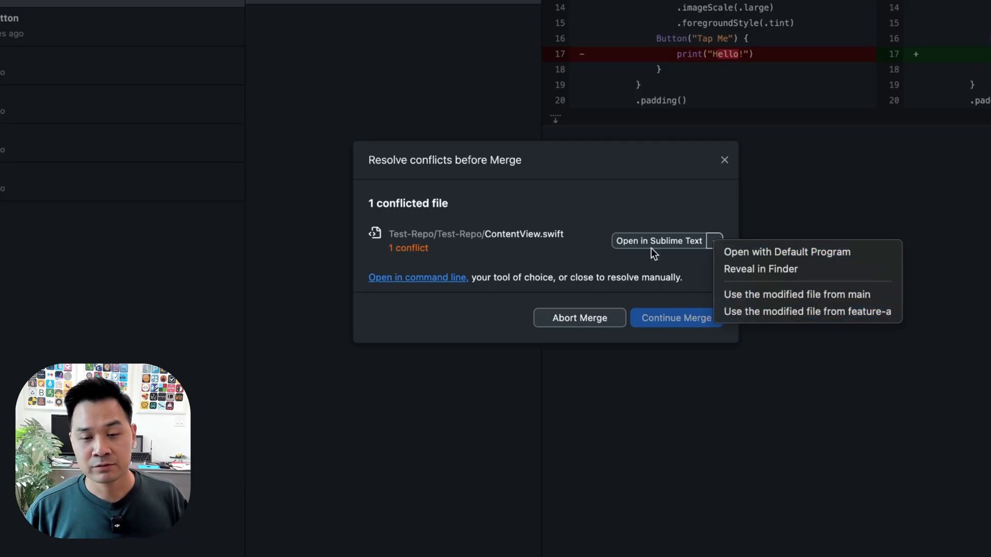
{"action": "mouse_move", "coordinate": [668, 216]}
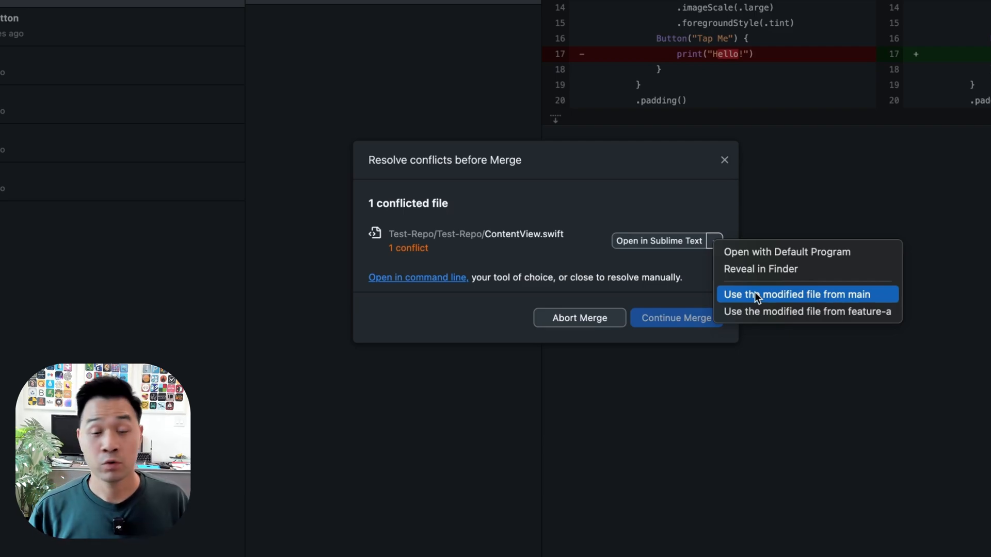
{"action": "mouse_move", "coordinate": [564, 206]}
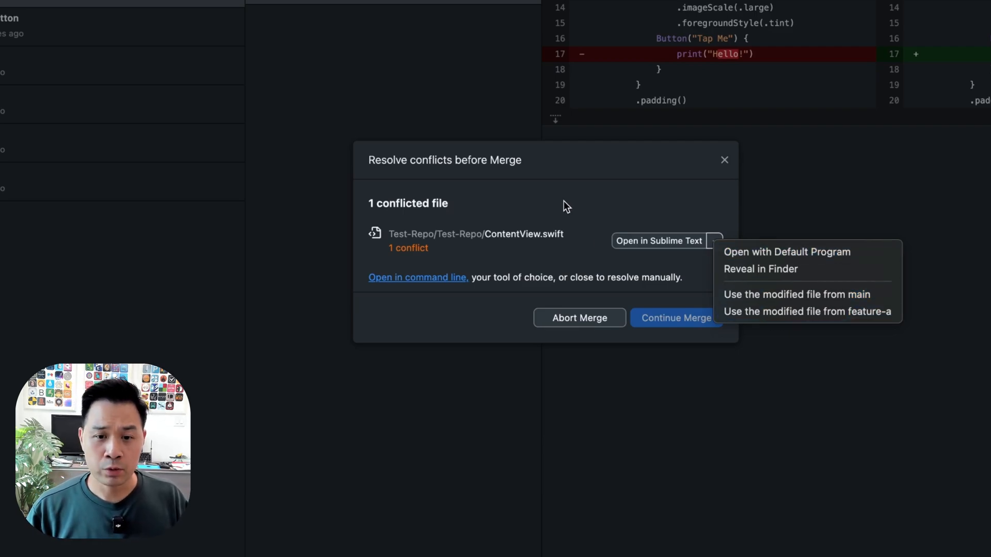
{"action": "left_click", "coordinate": [714, 241]}
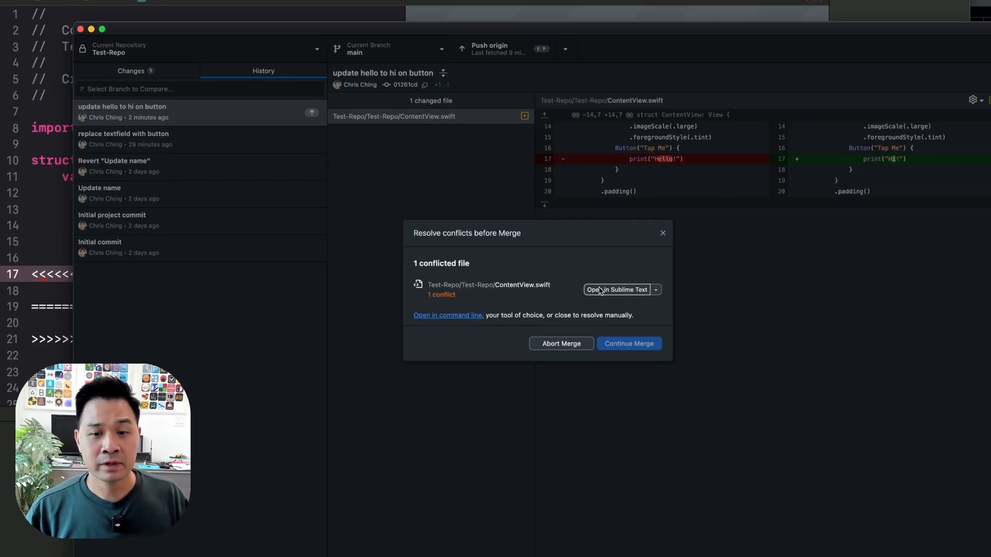
- Remove the conflict markers in ContentView.swift in Sublime Text, keeping both the Hi! and Yo! print lines, and save
{"action": "left_click", "coordinate": [616, 289]}
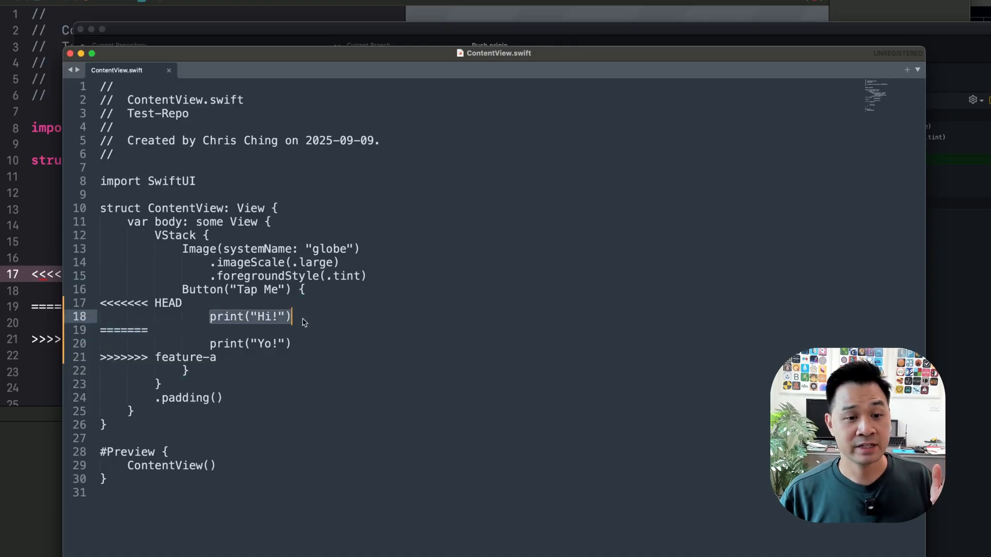
{"action": "left_click", "coordinate": [249, 343]}
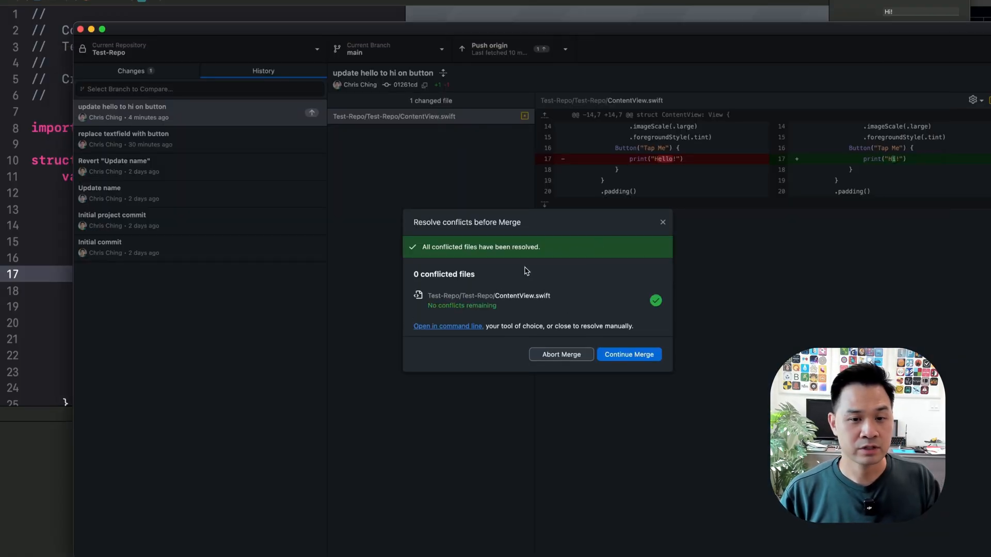
{"action": "mouse_move", "coordinate": [540, 306]}
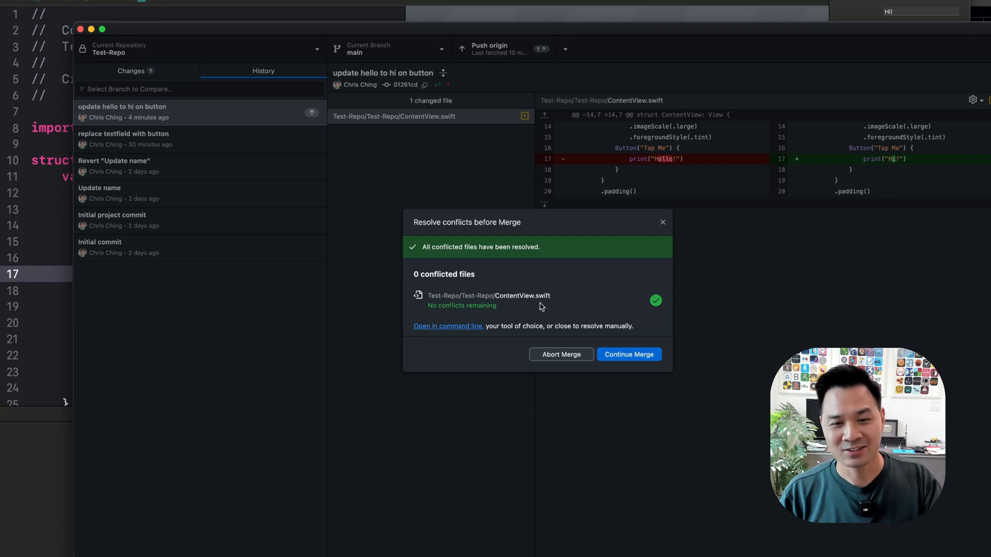
{"action": "mouse_move", "coordinate": [620, 331]}
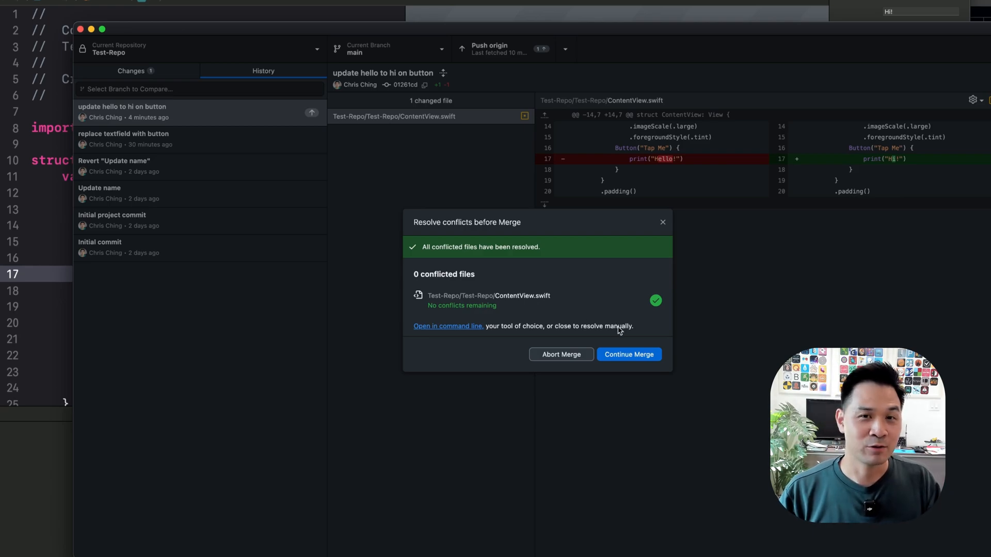
{"action": "mouse_move", "coordinate": [614, 320]}
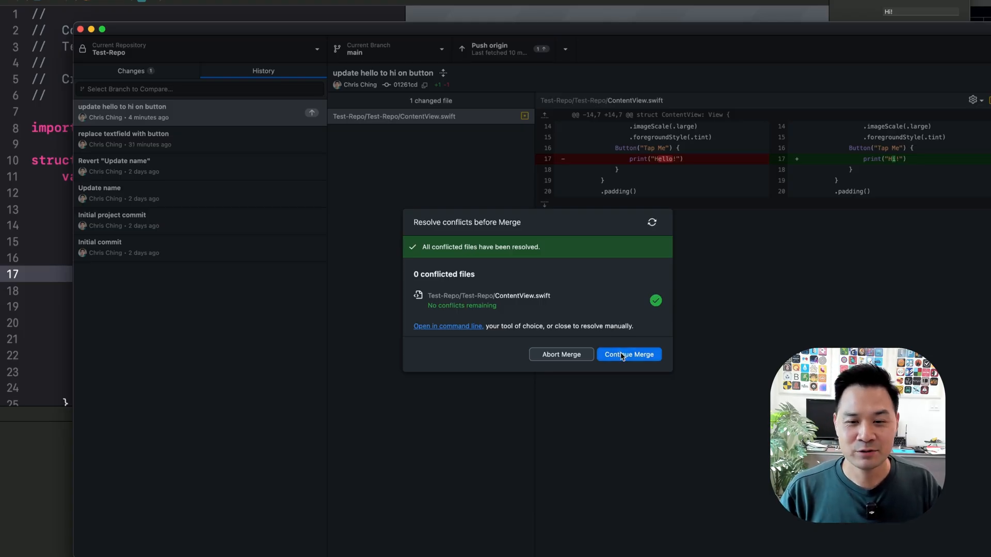
- Continue the merge and view the merged ContentView.swift in Xcode showing both Hi! and Yo! prints
{"action": "left_click", "coordinate": [628, 354]}
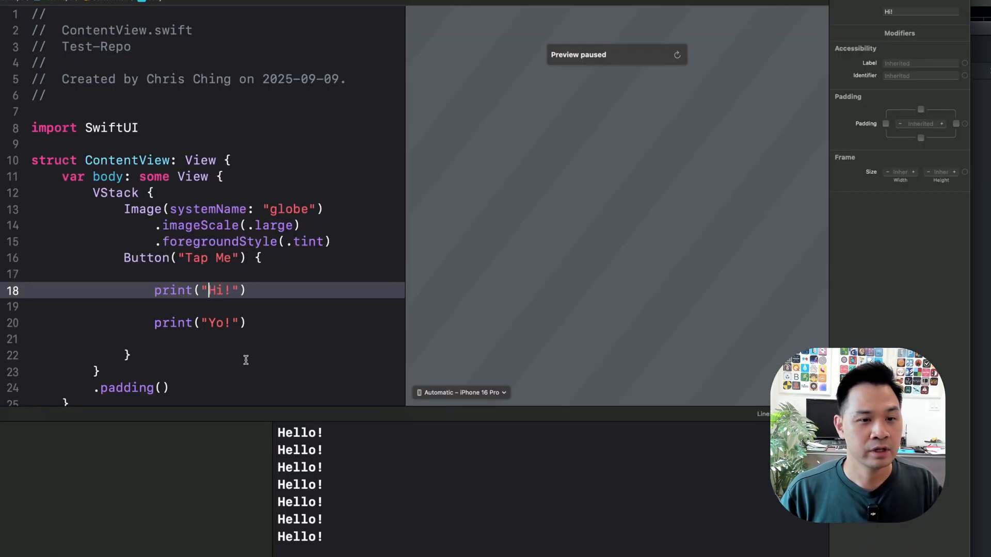
{"action": "left_click", "coordinate": [198, 323]}
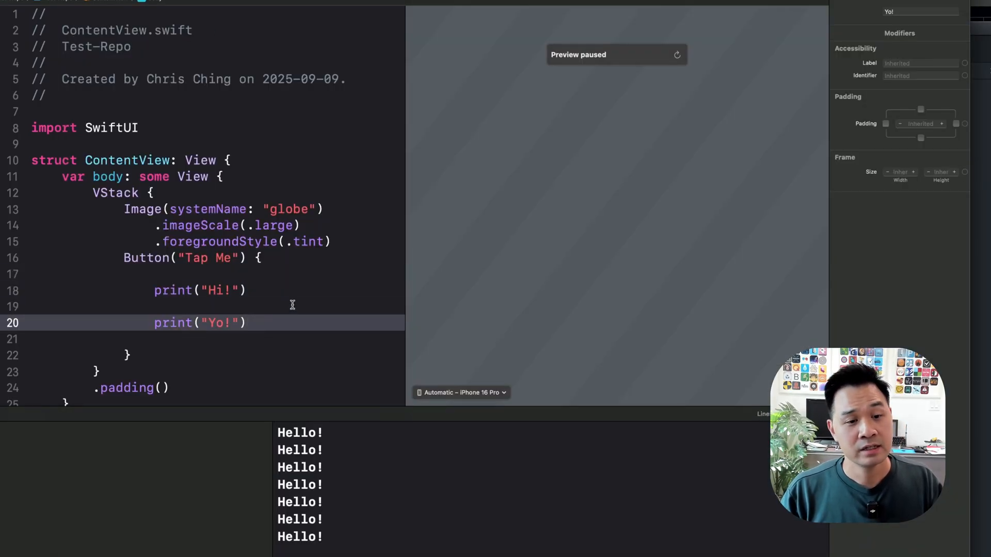
{"action": "left_click", "coordinate": [291, 307]}
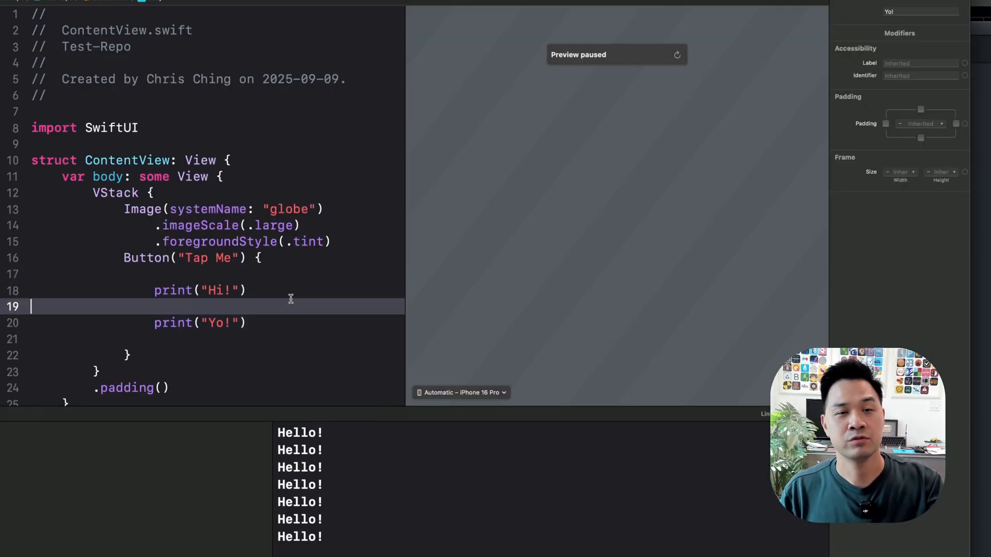